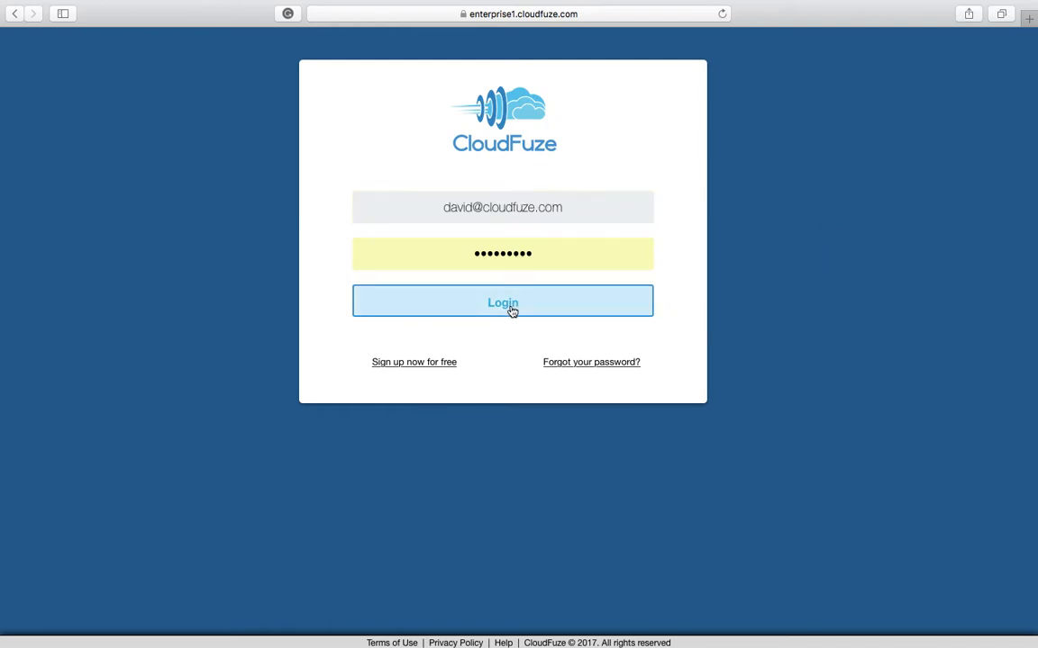
# - Log in to CloudFuze to reach the Add Clouds catalogue
pyautogui.click(503, 302)
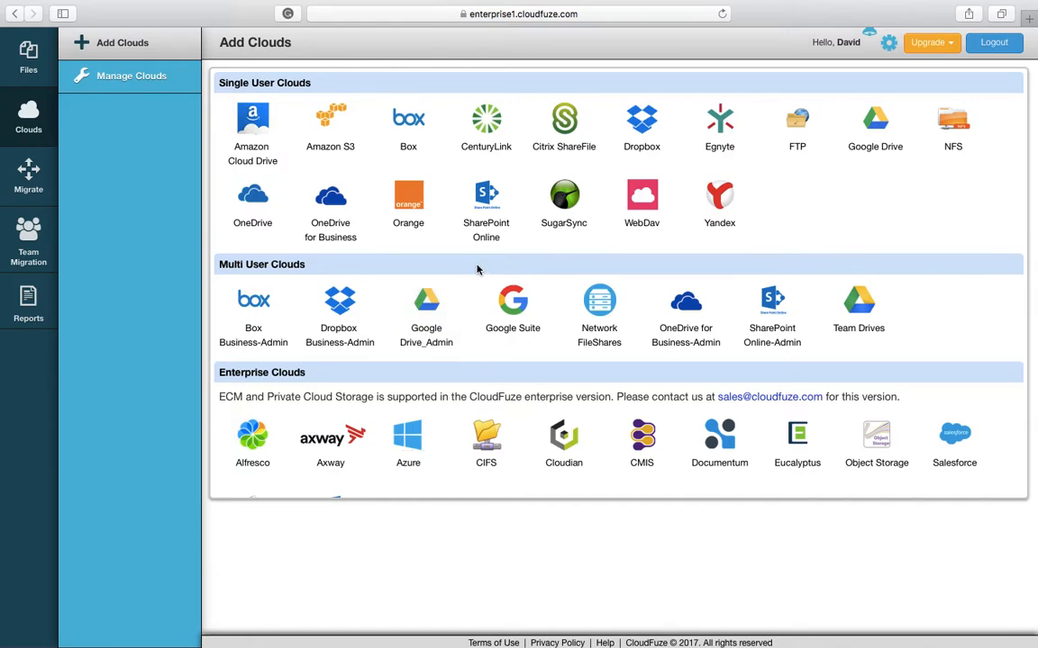
pyautogui.moveTo(383, 265)
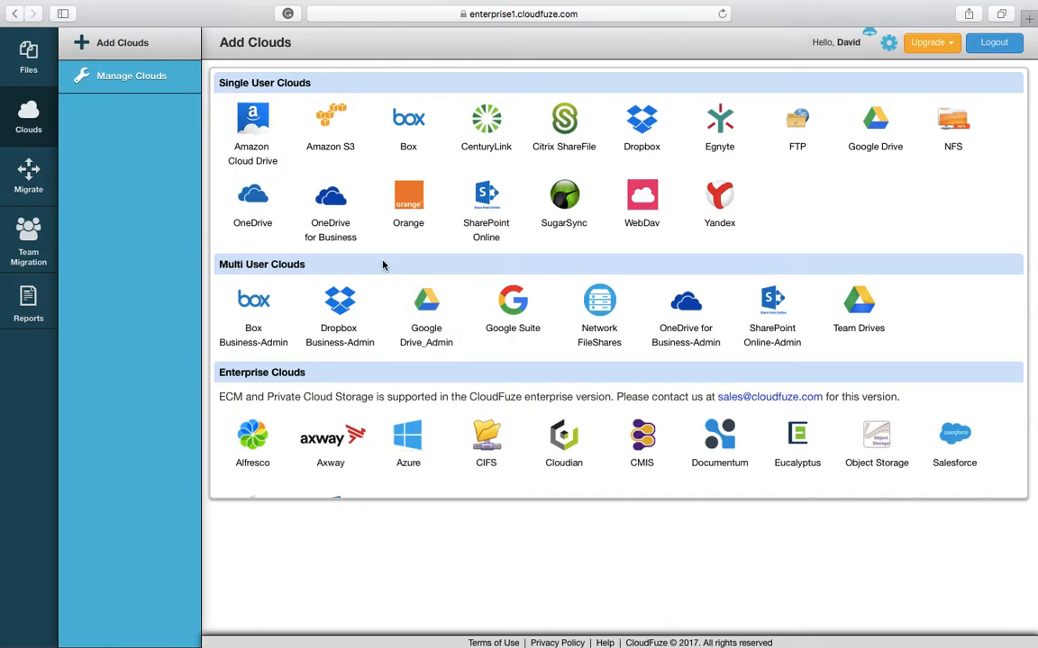
pyautogui.moveTo(378, 265)
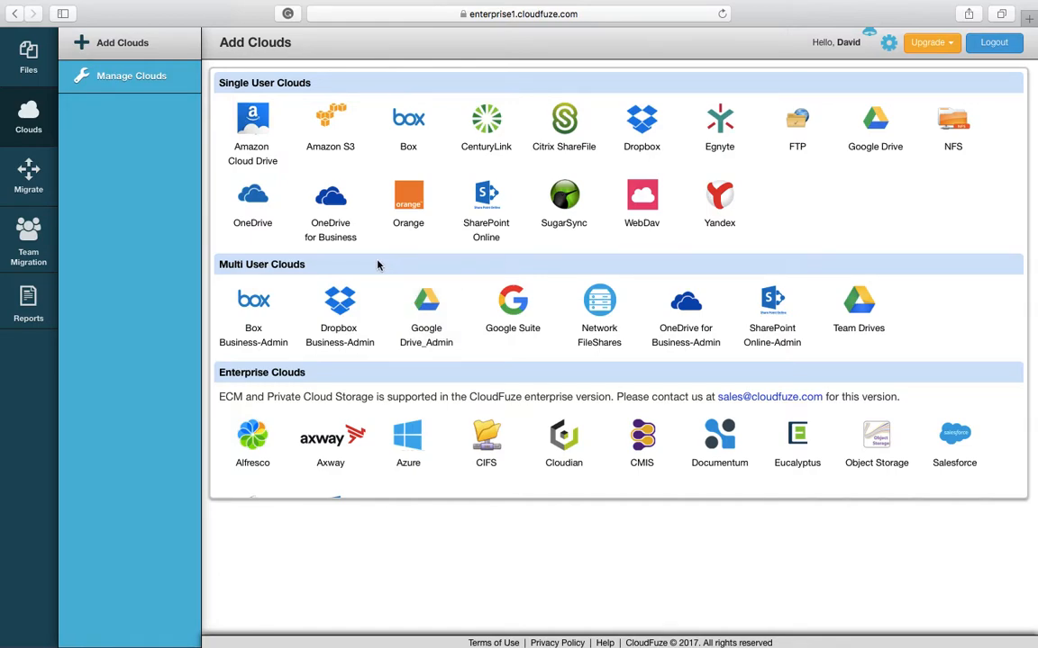
pyautogui.moveTo(315, 276)
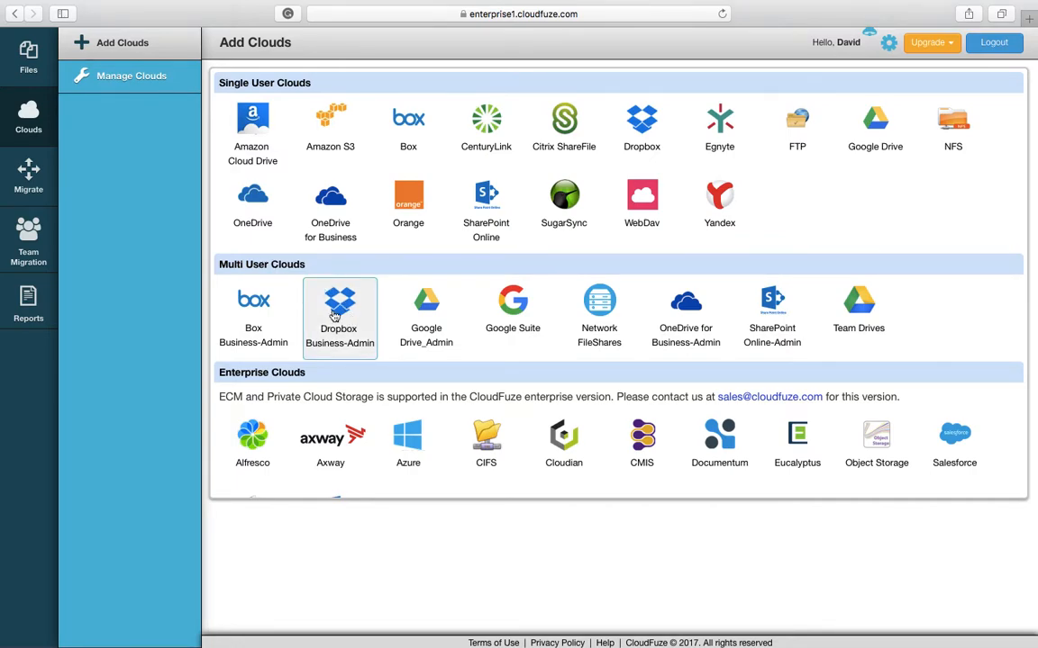
# - Connect the Dropbox Business-Admin account, passing the reCAPTCHA image check during sign-in
pyautogui.click(339, 311)
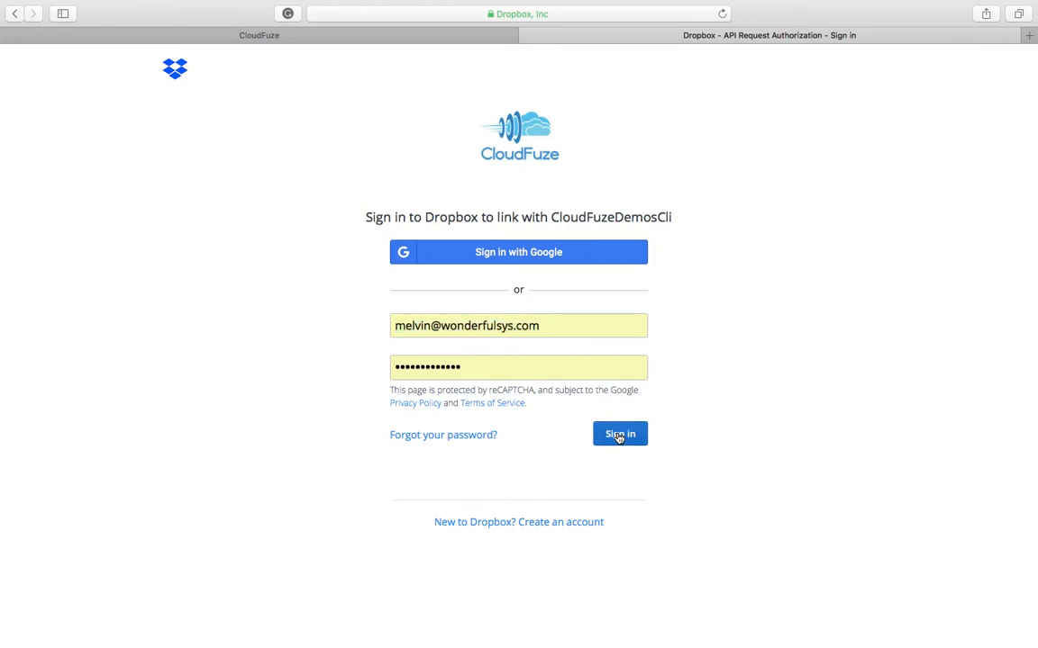
pyautogui.click(619, 433)
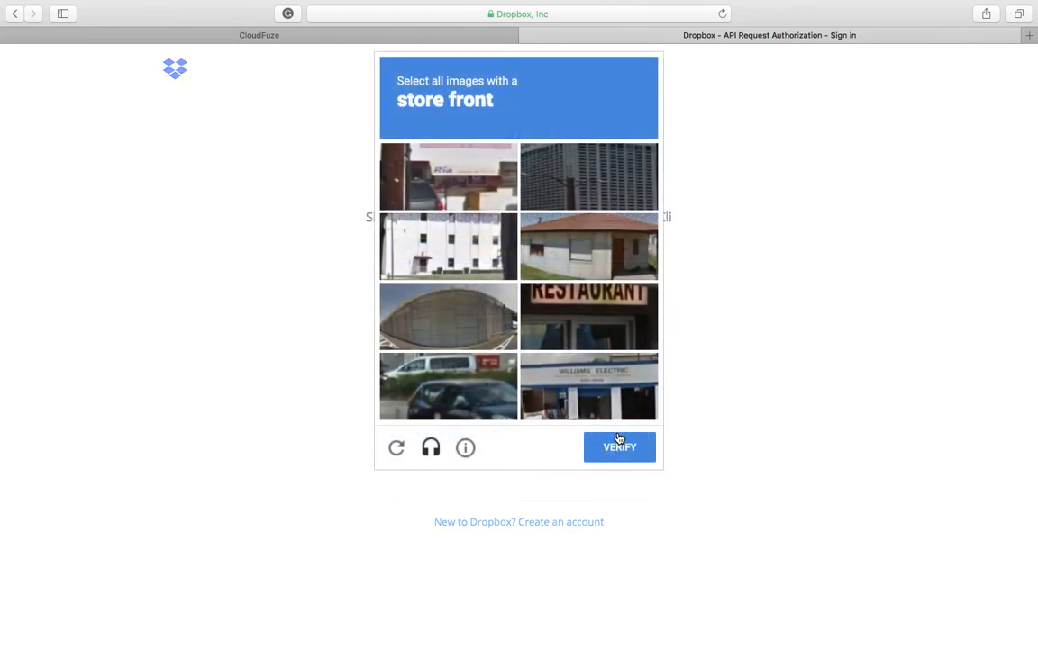
pyautogui.click(448, 176)
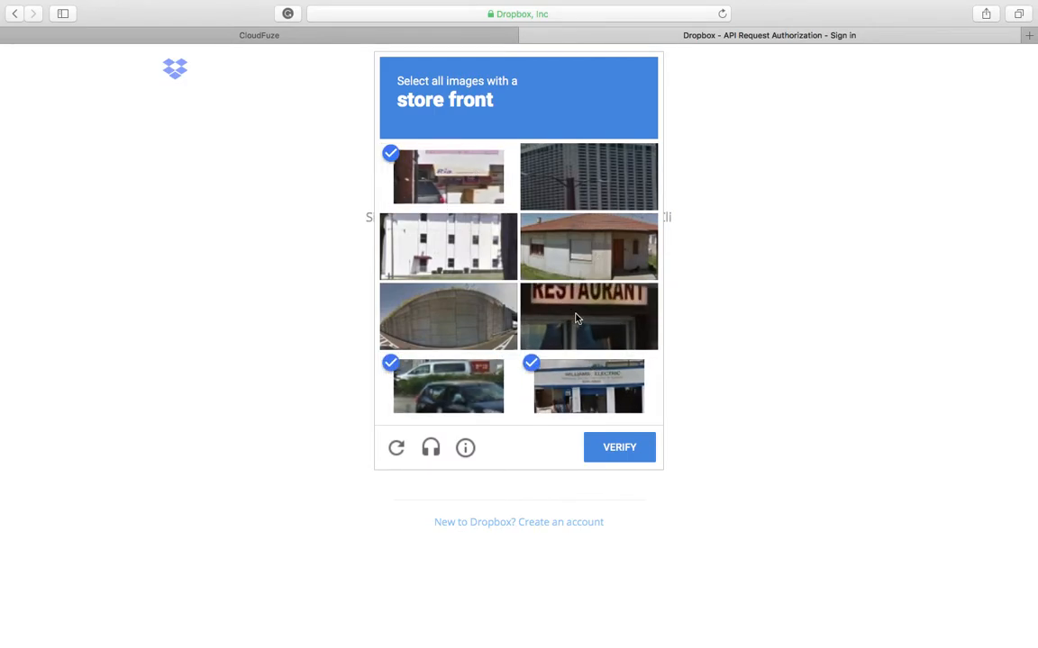
pyautogui.click(618, 447)
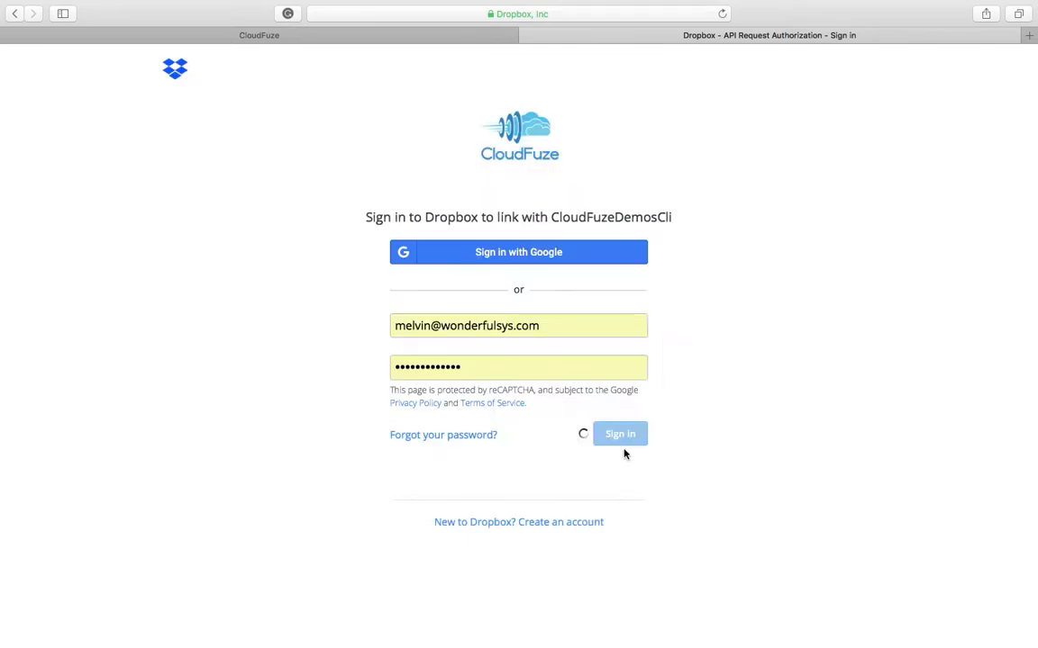
pyautogui.click(620, 433)
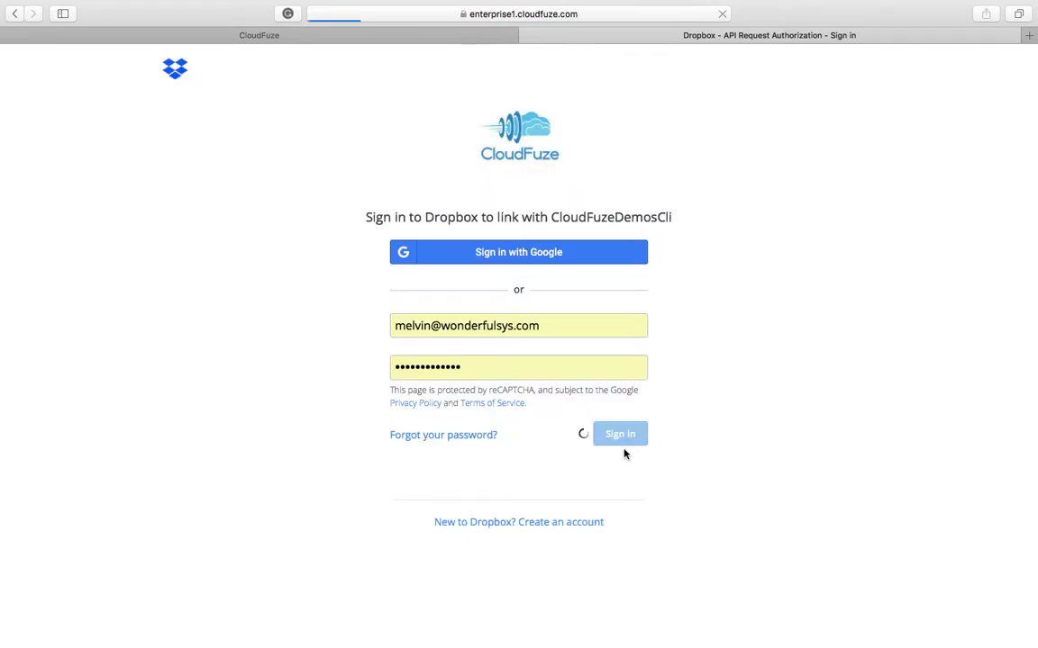
pyautogui.click(620, 434)
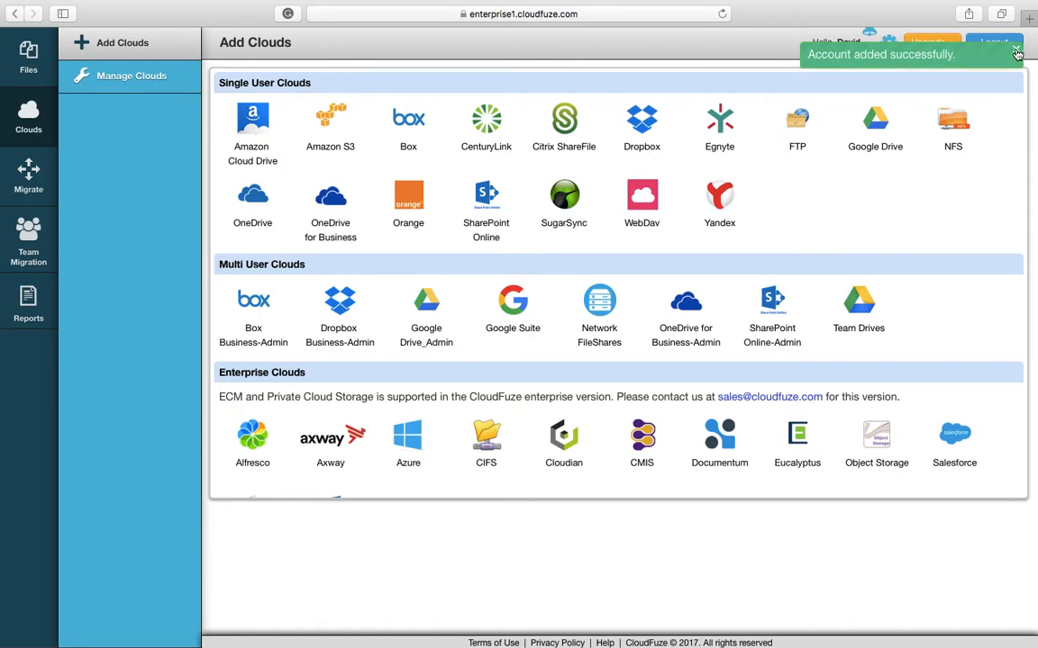
pyautogui.click(131, 75)
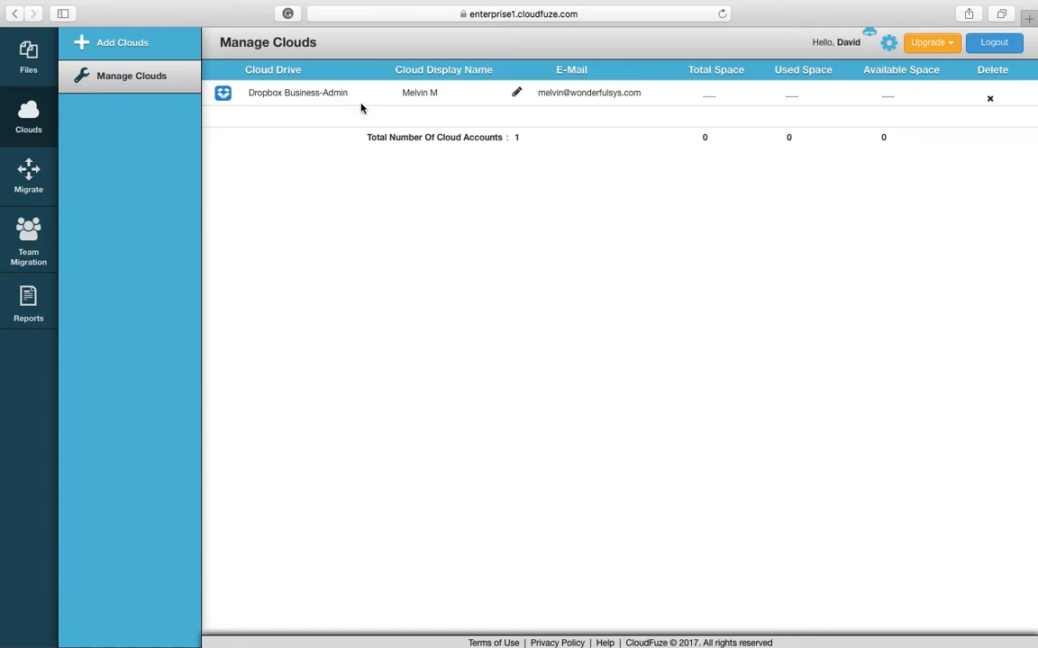
pyautogui.click(122, 43)
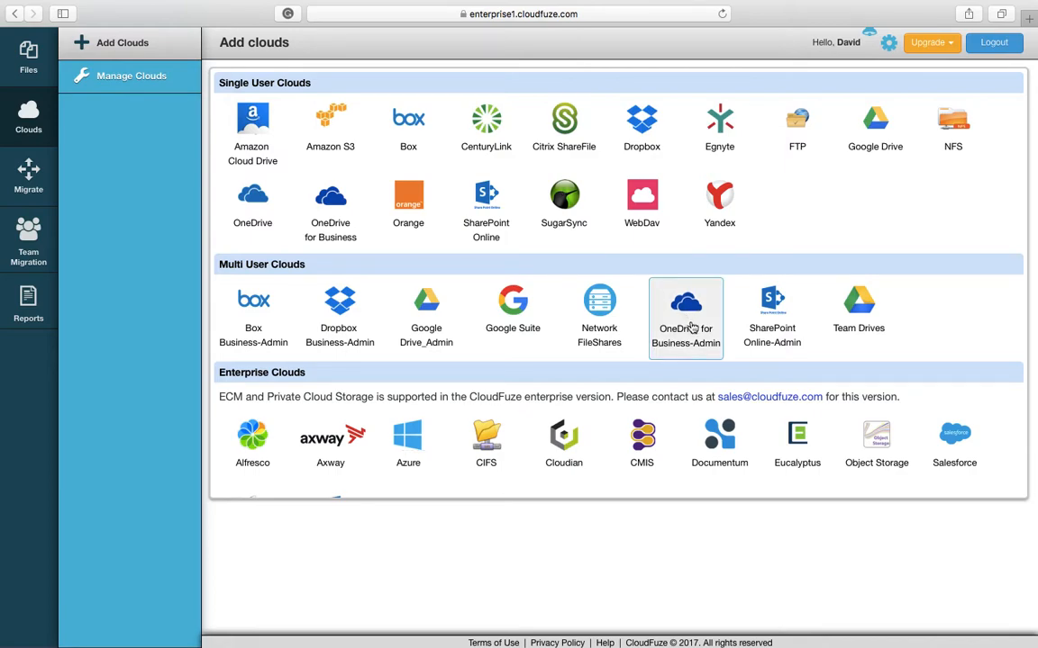
# - Connect OneDrive for Business-Admin using the saved work account and accept the app permissions
pyautogui.click(686, 315)
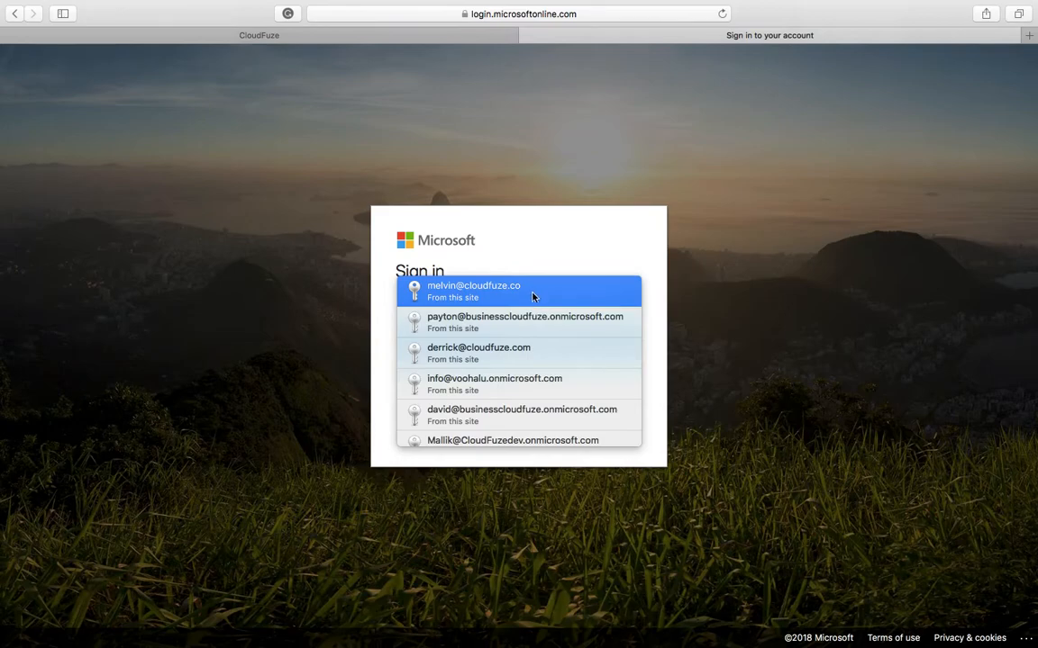
pyautogui.click(473, 291)
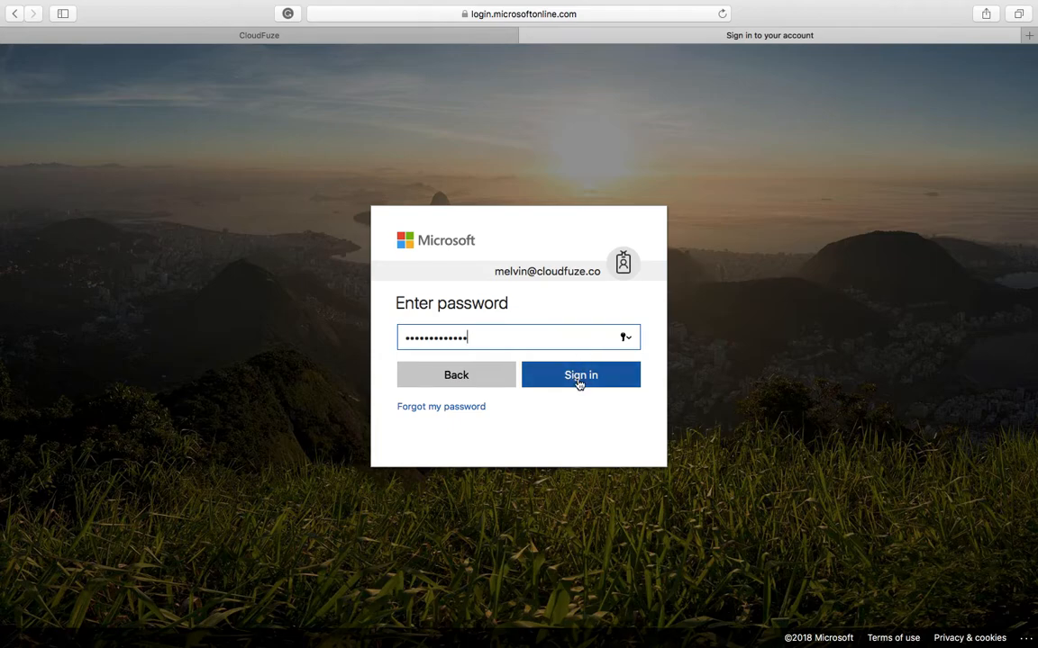
pyautogui.click(580, 374)
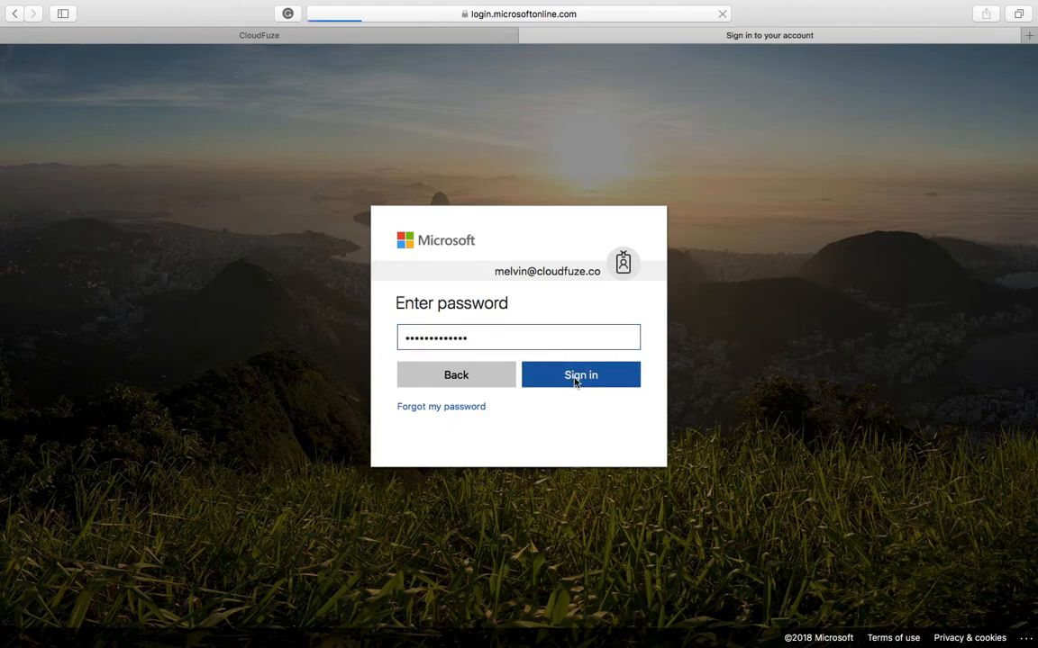
pyautogui.click(580, 374)
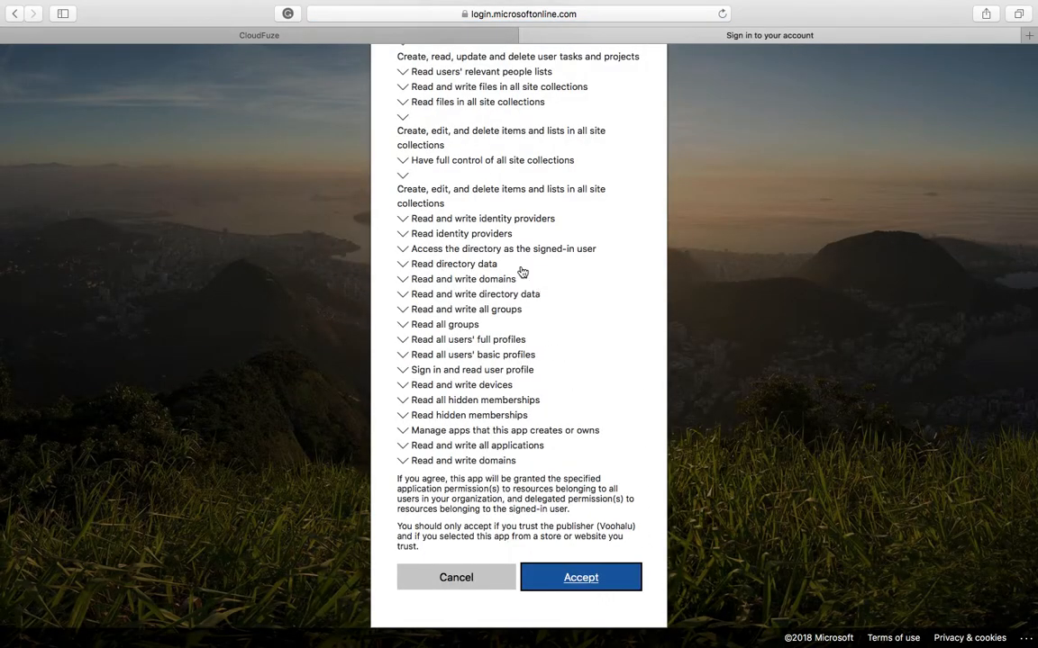
pyautogui.click(580, 577)
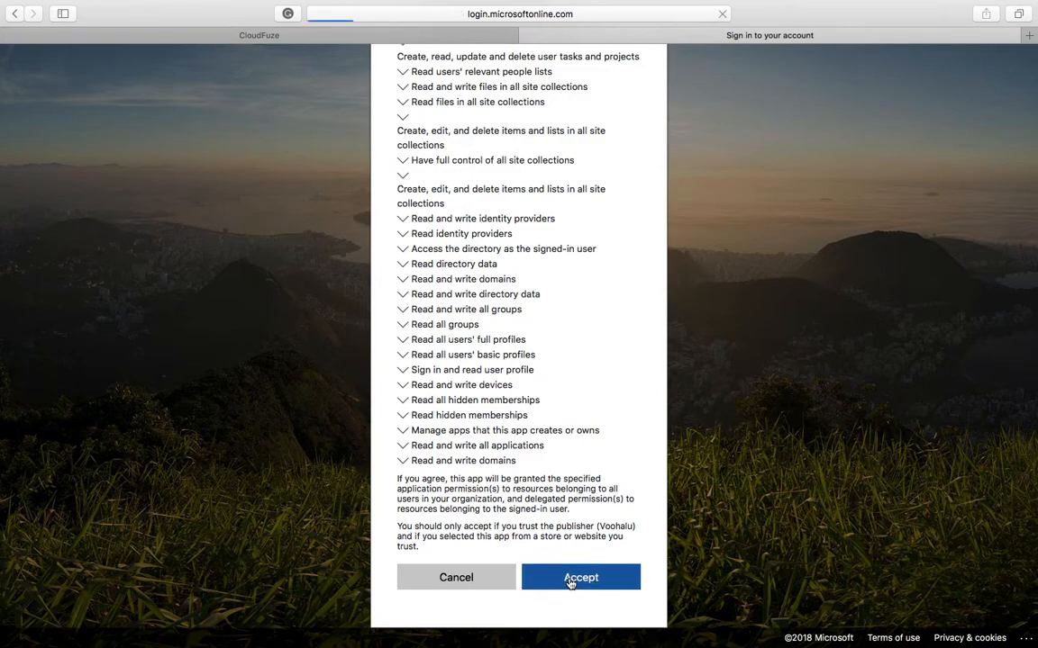
pyautogui.click(581, 578)
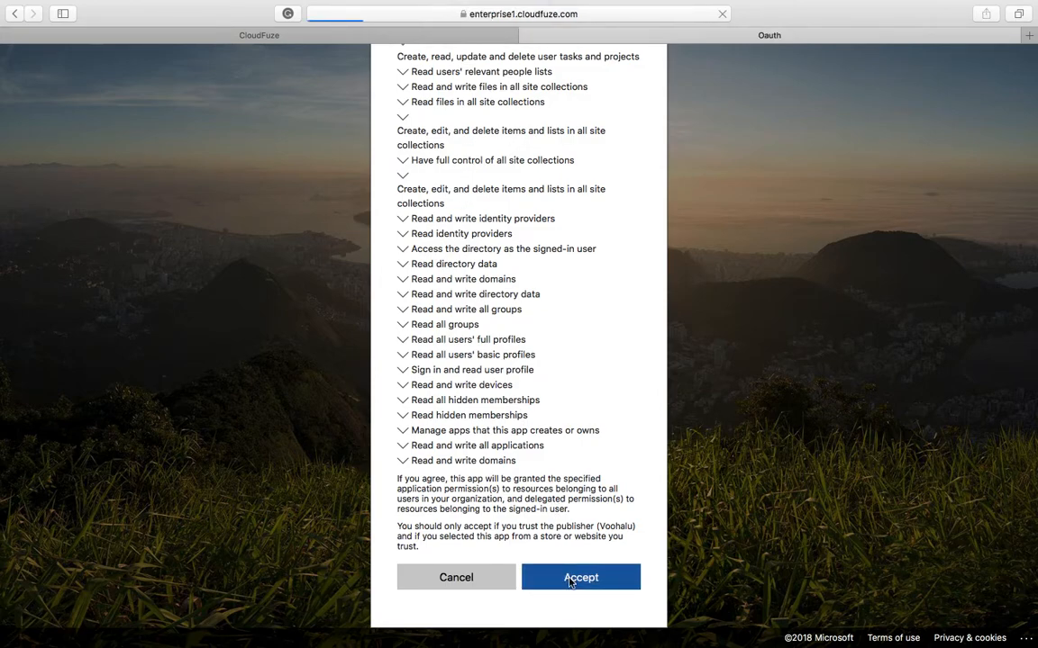
pyautogui.click(581, 578)
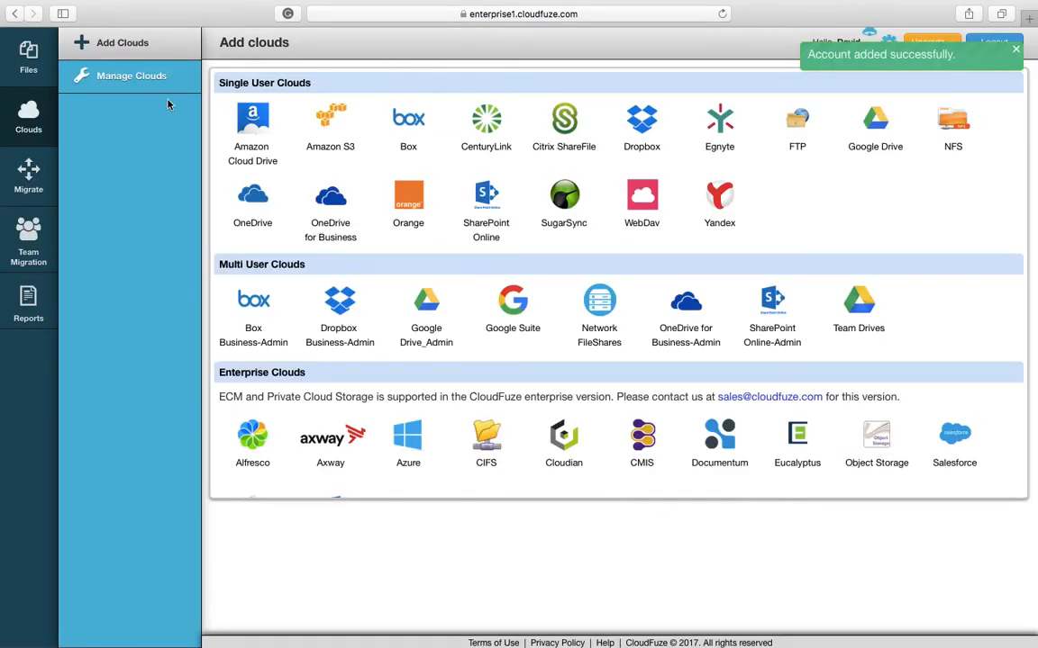
# - View Manage Clouds listing Dropbox and OneDrive, dismiss the notification, and start Team Migration
pyautogui.click(131, 76)
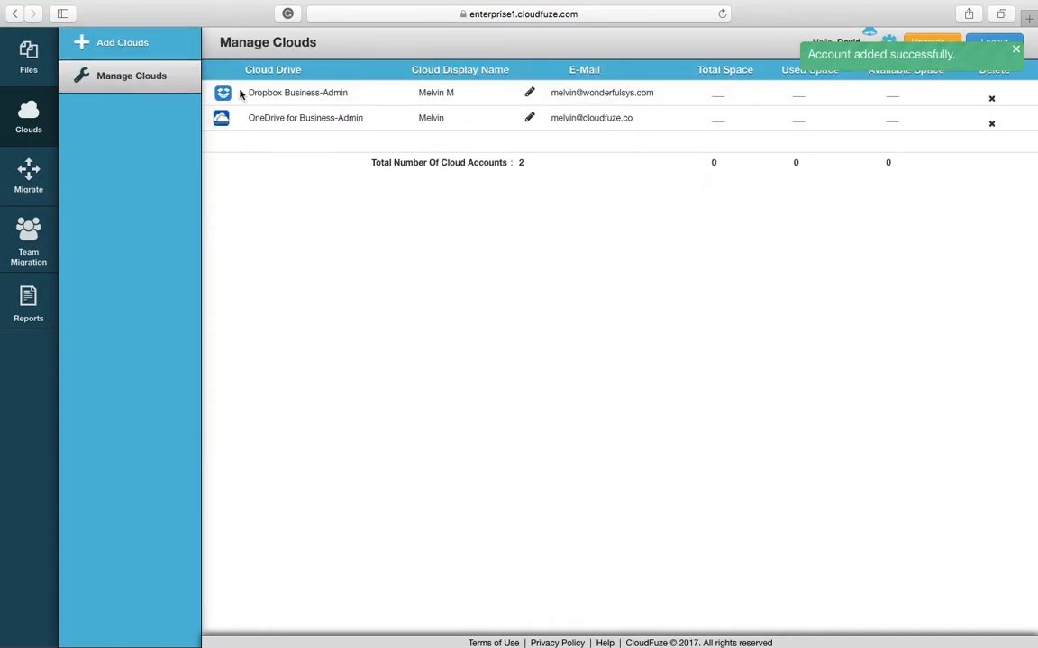
pyautogui.click(1016, 50)
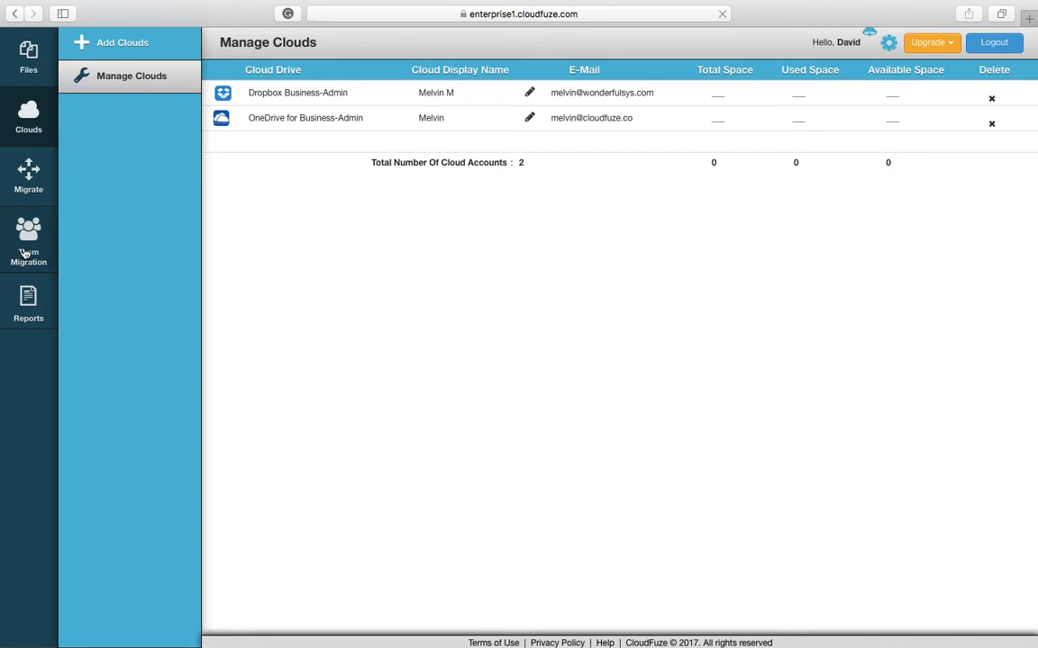
pyautogui.click(28, 175)
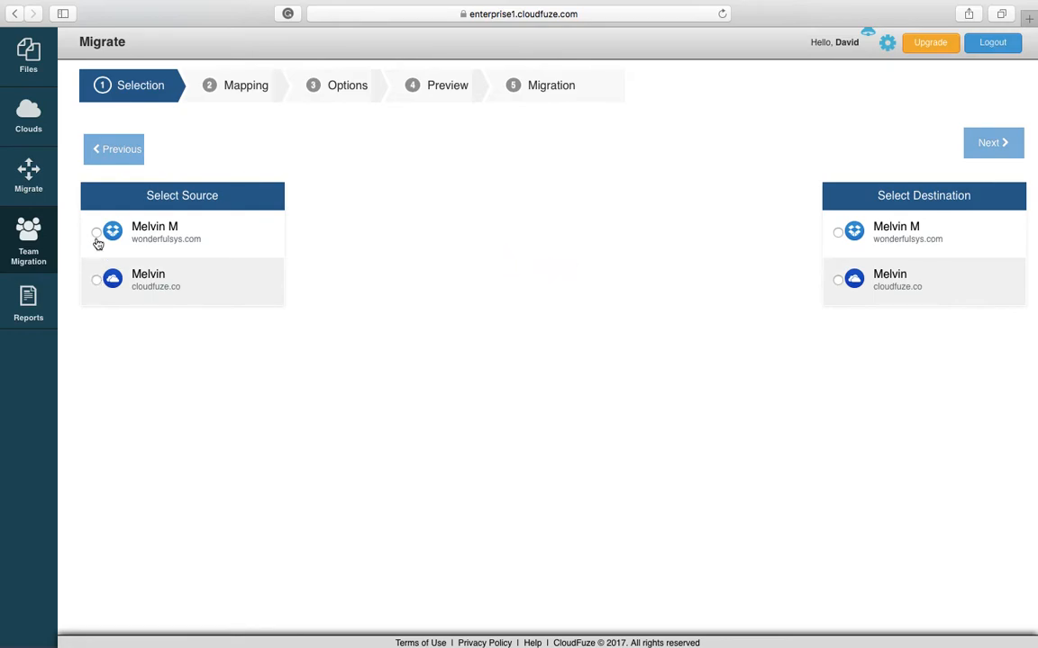
# - Pick Dropbox as source and OneDrive as destination, then continue to mapping
pyautogui.click(96, 232)
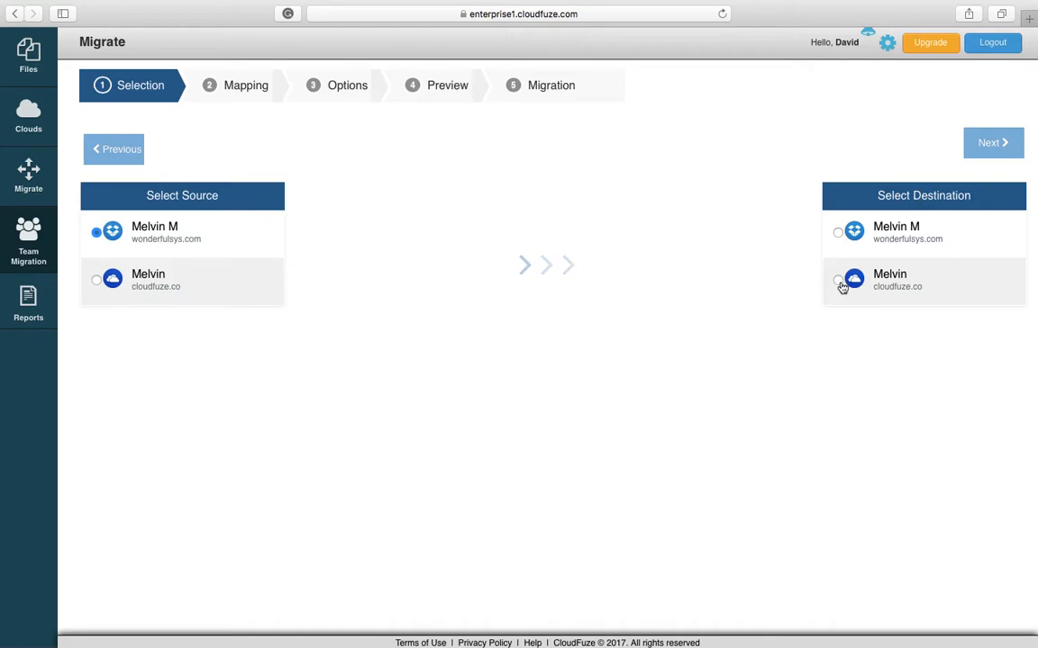
pyautogui.click(838, 279)
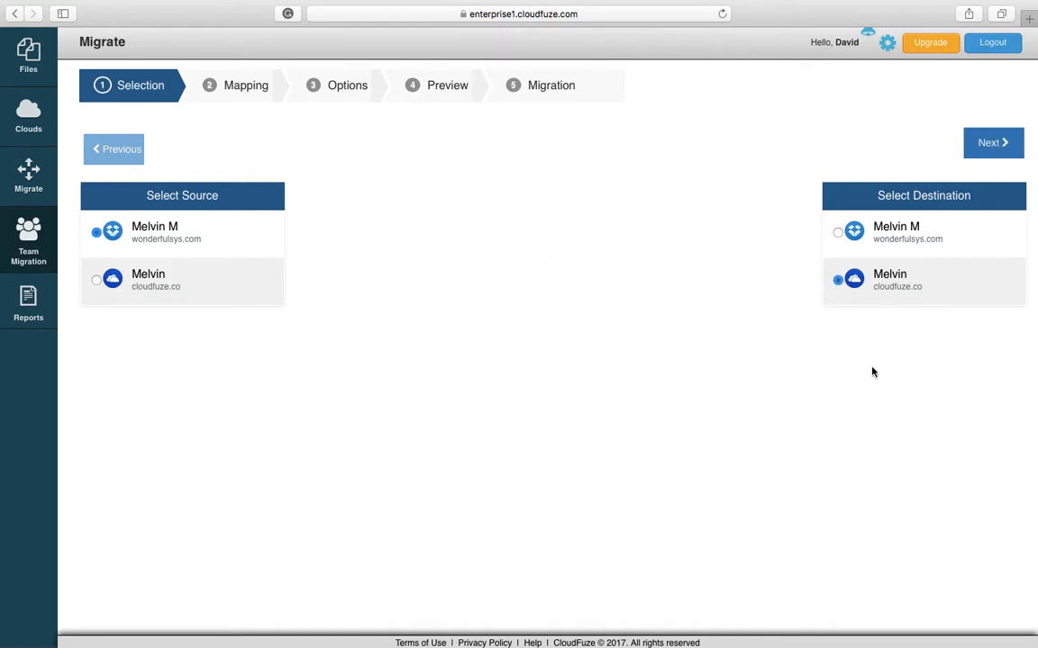
pyautogui.click(993, 143)
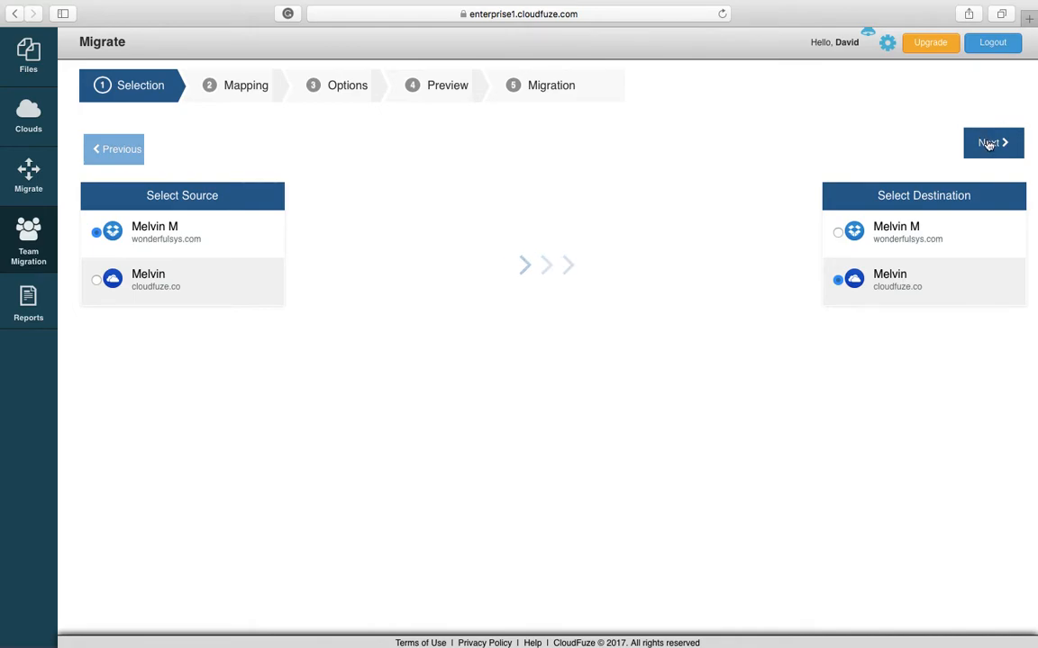
pyautogui.click(993, 142)
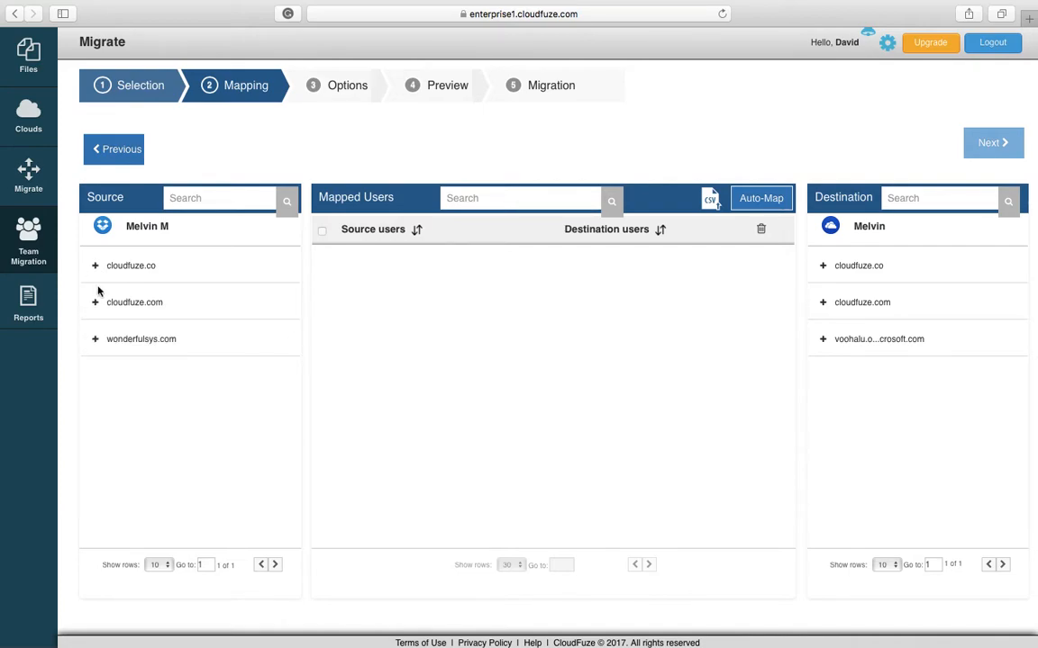
pyautogui.moveTo(99, 339)
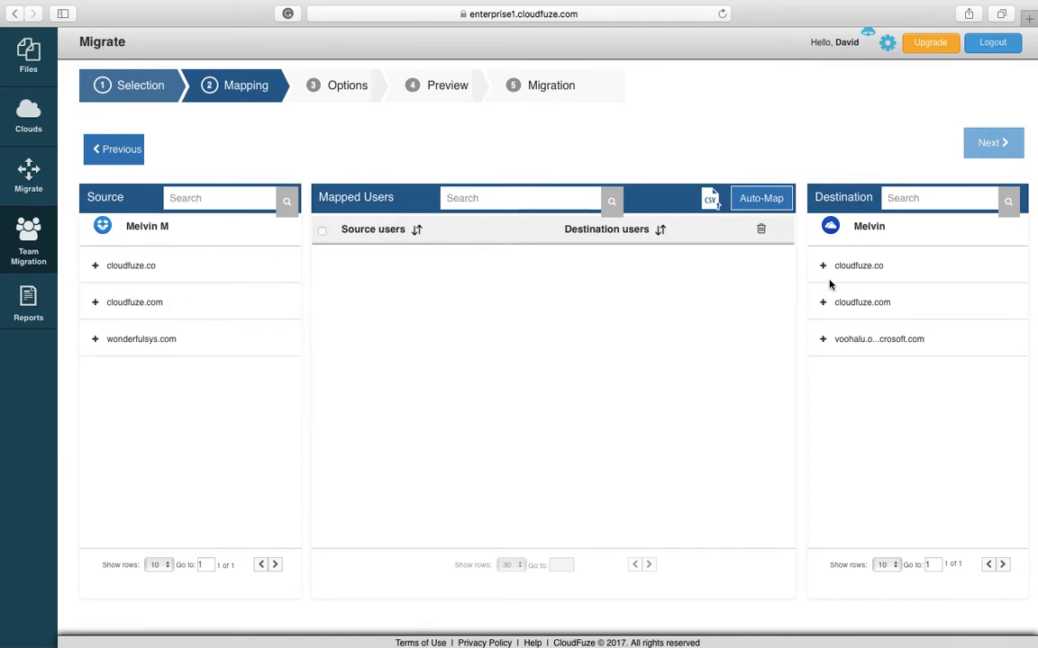
pyautogui.moveTo(827, 295)
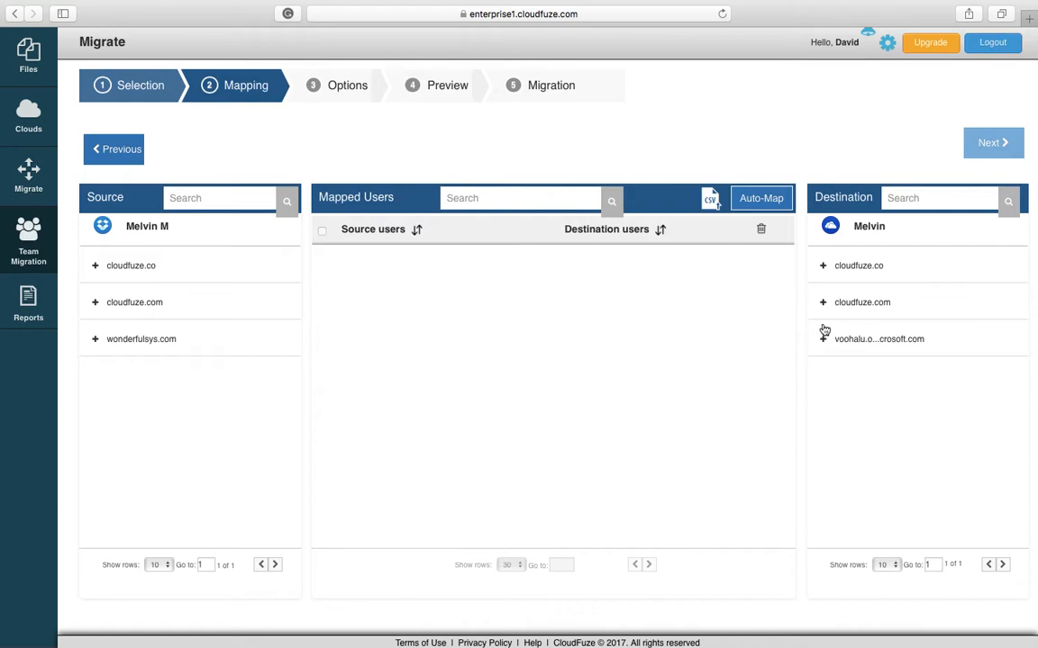
# - Run Auto-Map to pair the ten Dropbox users with OneDrive accounts and dismiss the notice
pyautogui.click(822, 301)
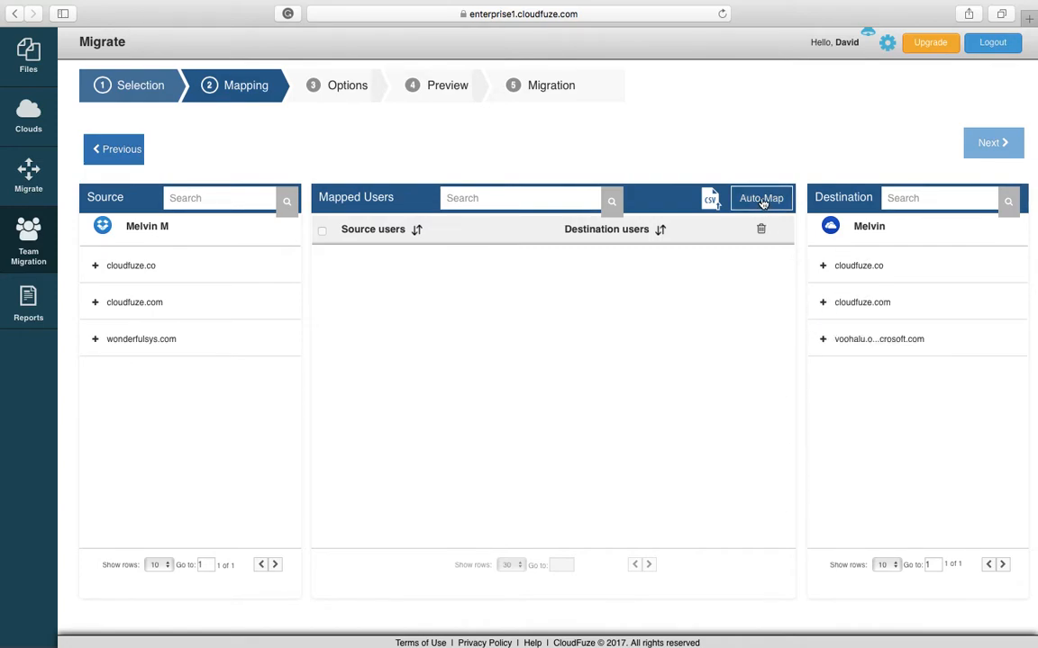
pyautogui.moveTo(761, 198)
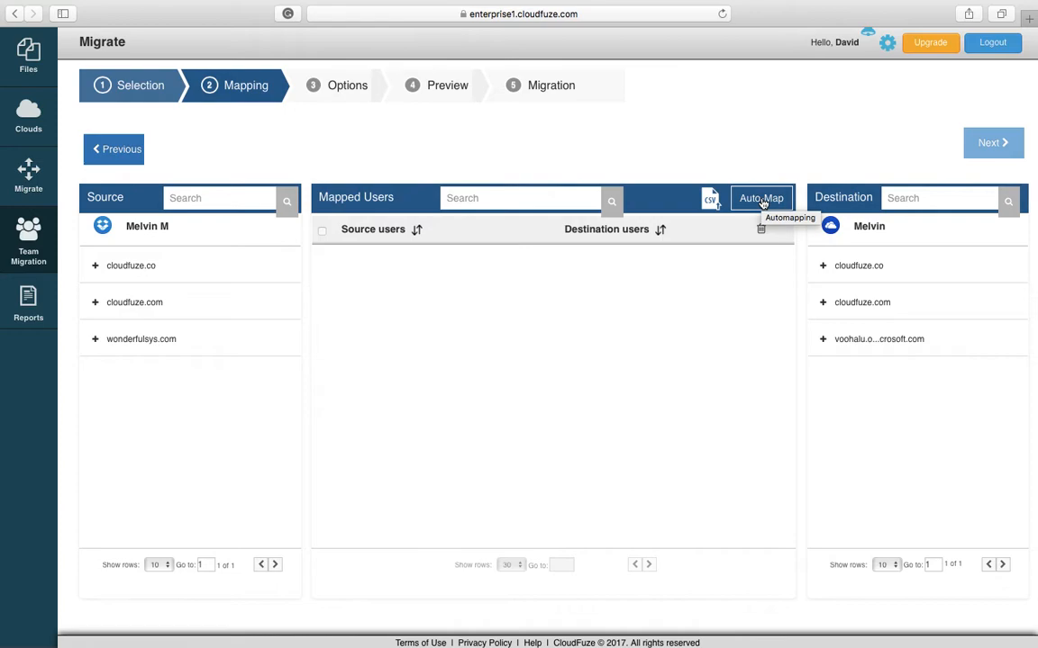
pyautogui.click(761, 198)
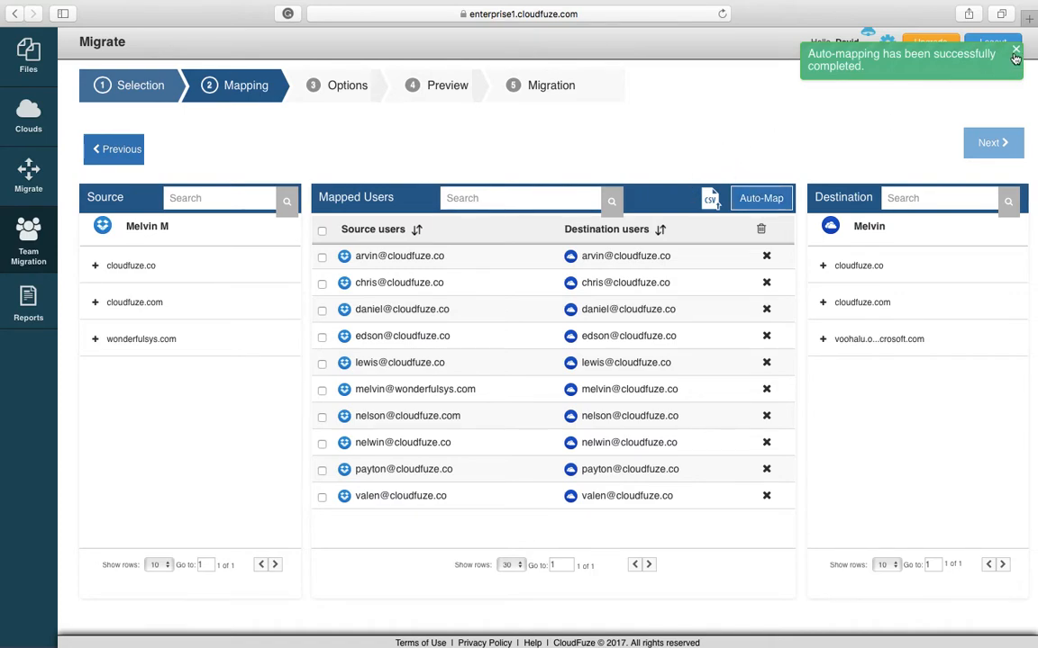
pyautogui.click(1015, 50)
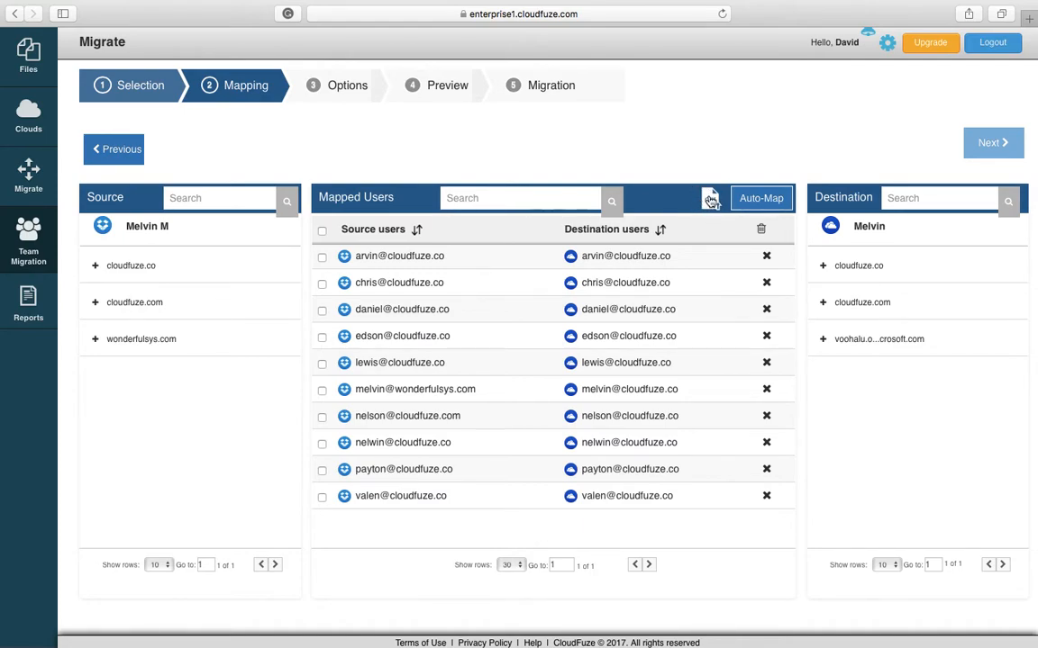
pyautogui.moveTo(710, 198)
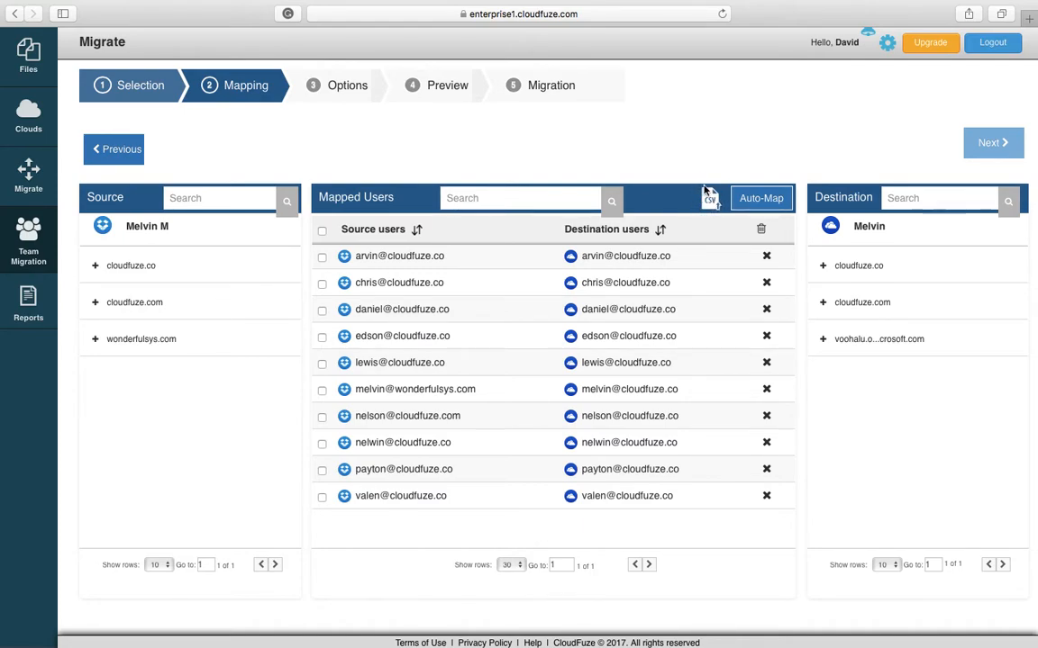
pyautogui.moveTo(705, 201)
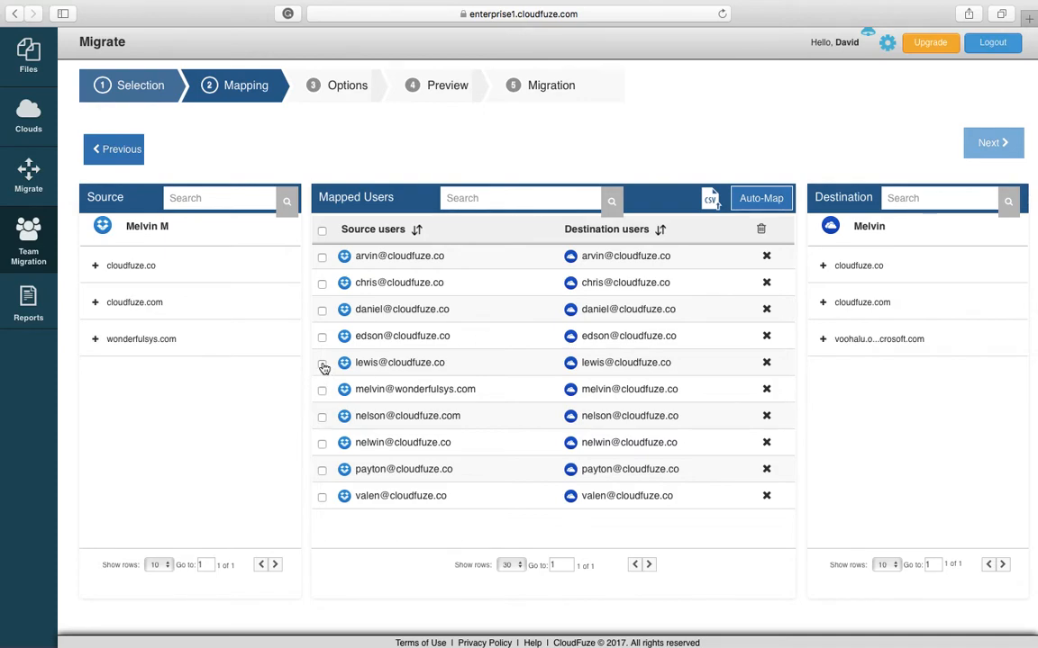
# - Select the lewis and nelson mapped user pairs and continue to job options
pyautogui.click(321, 362)
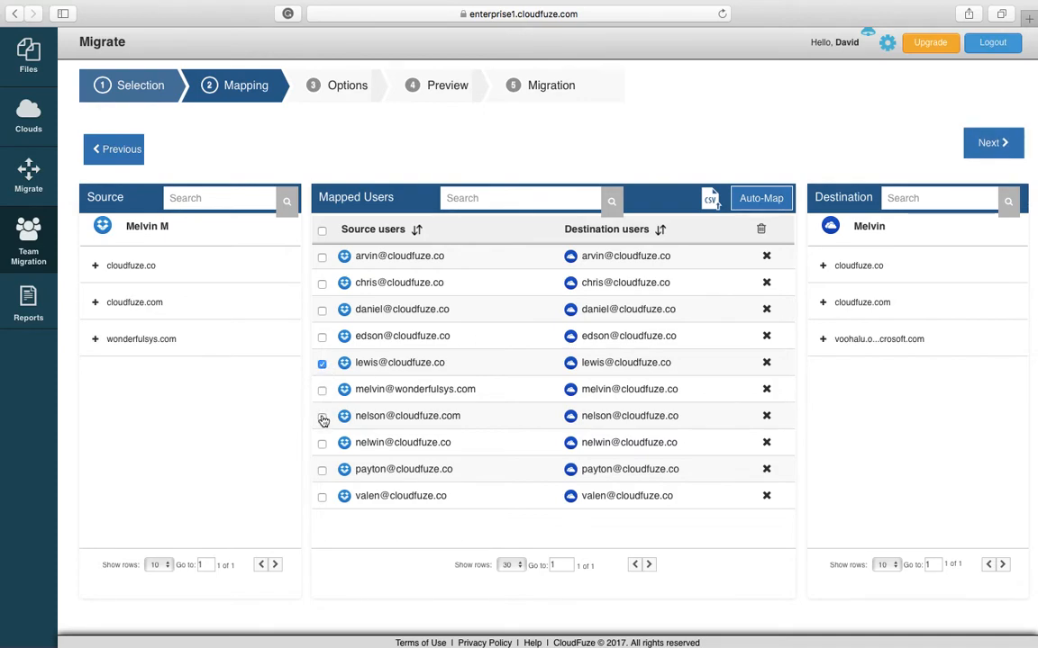
pyautogui.click(321, 417)
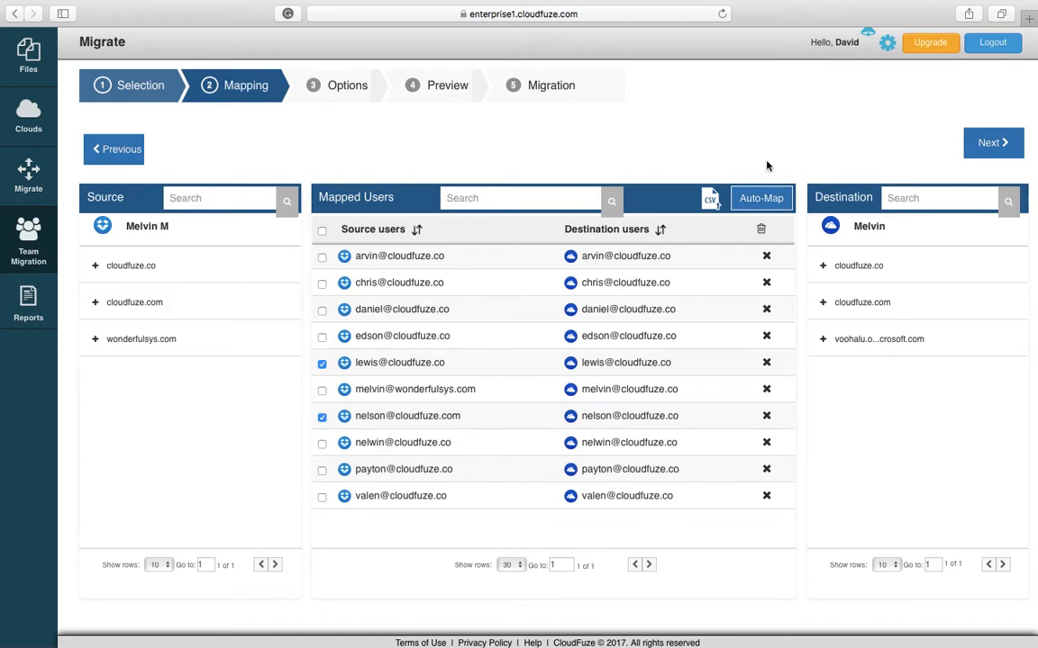
pyautogui.moveTo(630, 304)
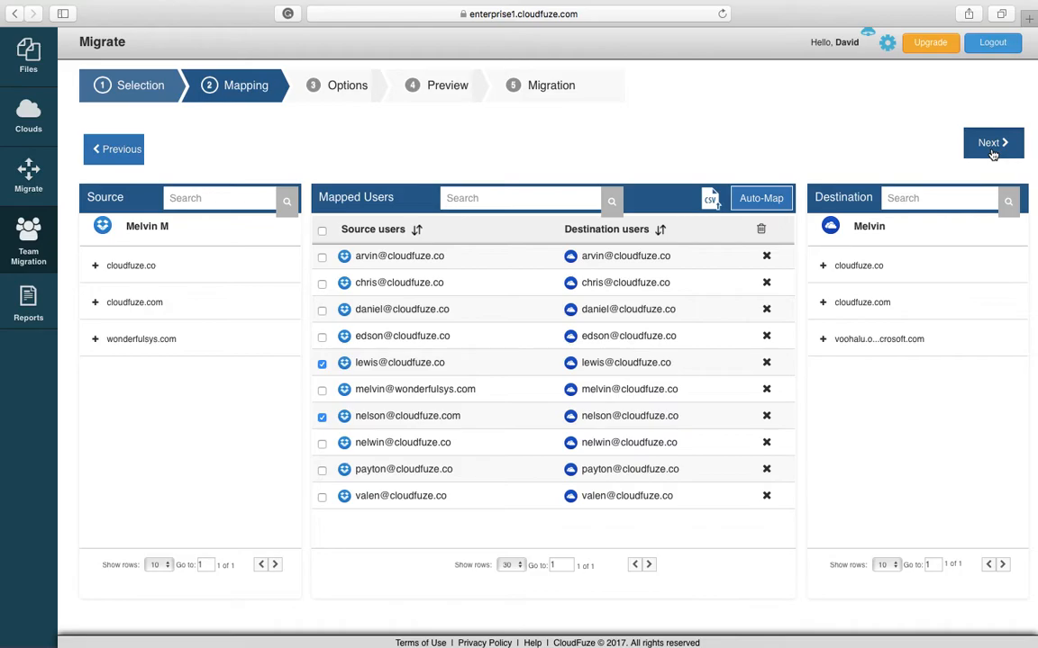
pyautogui.click(993, 143)
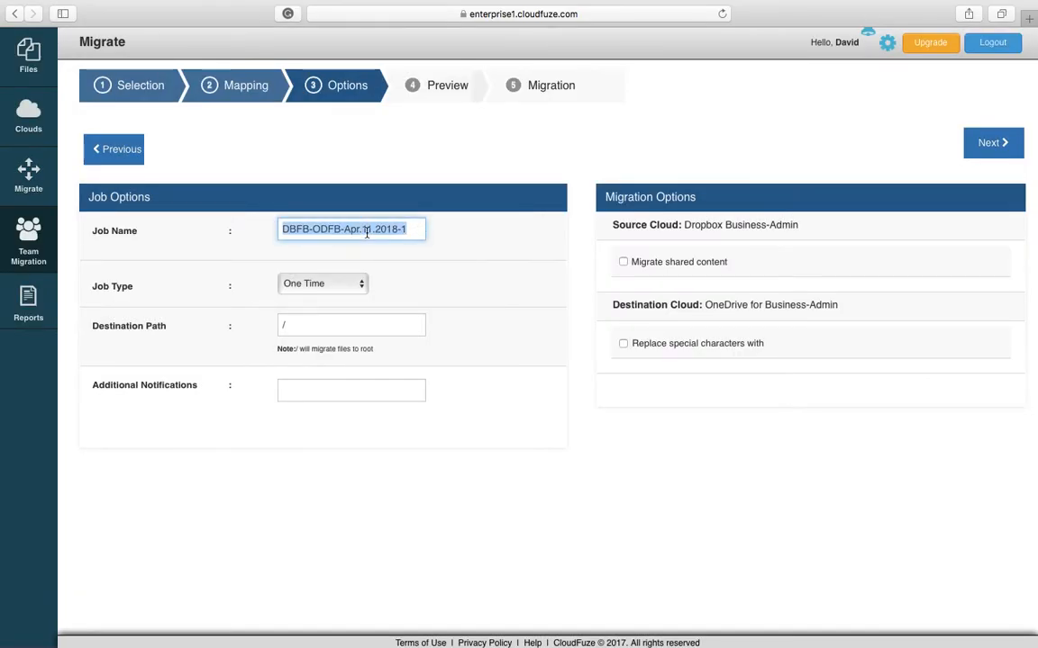
# - Name the job Demo-Job and keep the One Time job type
pyautogui.write('Demo-')
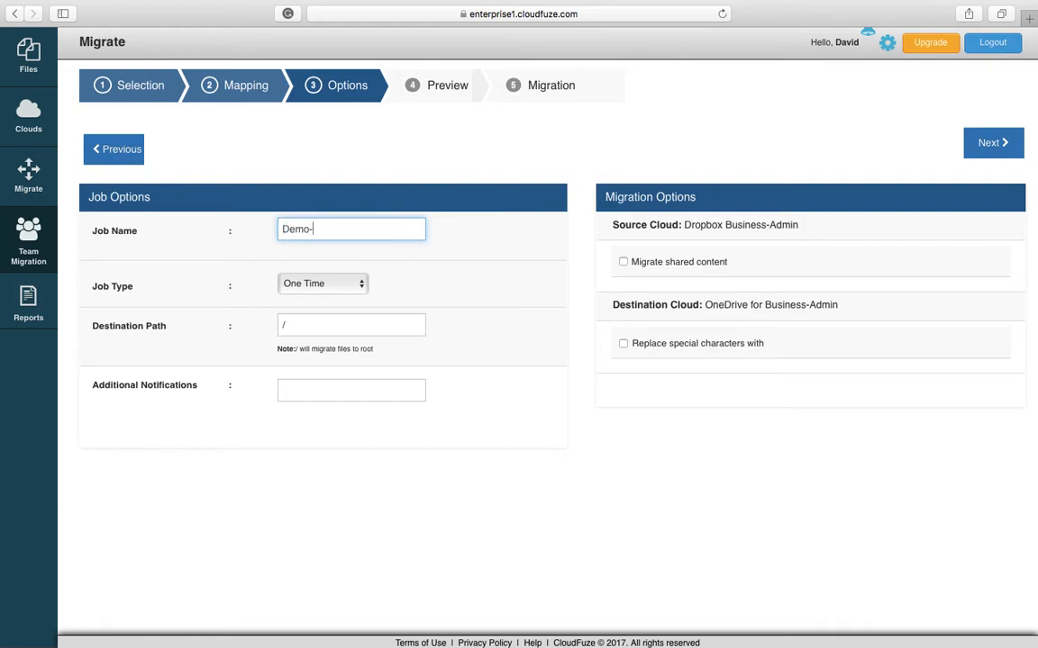
pyautogui.write('Job')
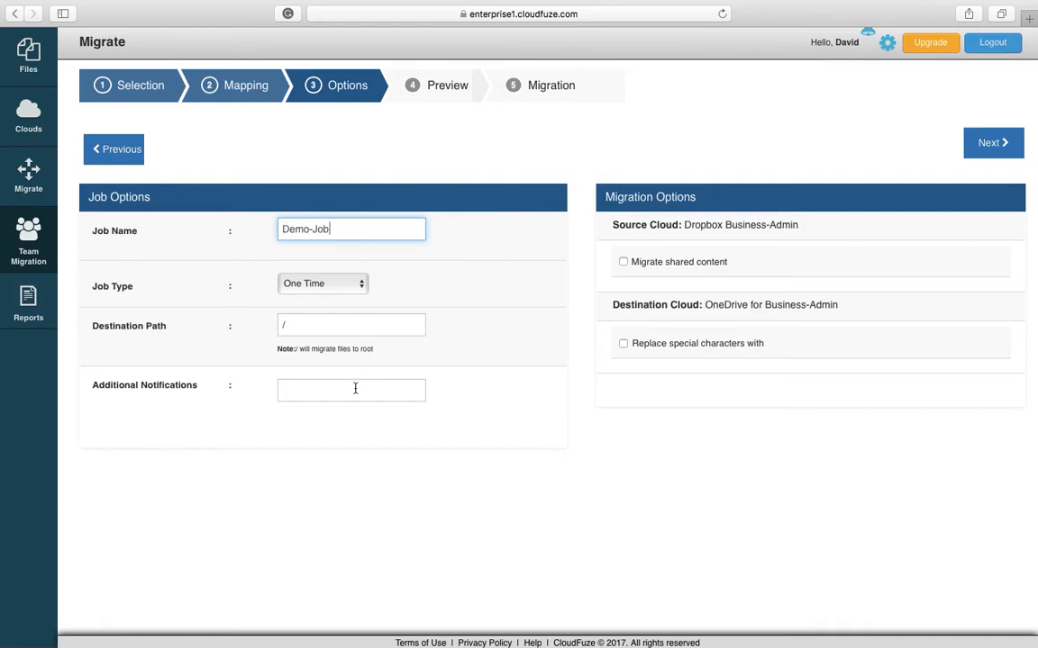
pyautogui.click(351, 390)
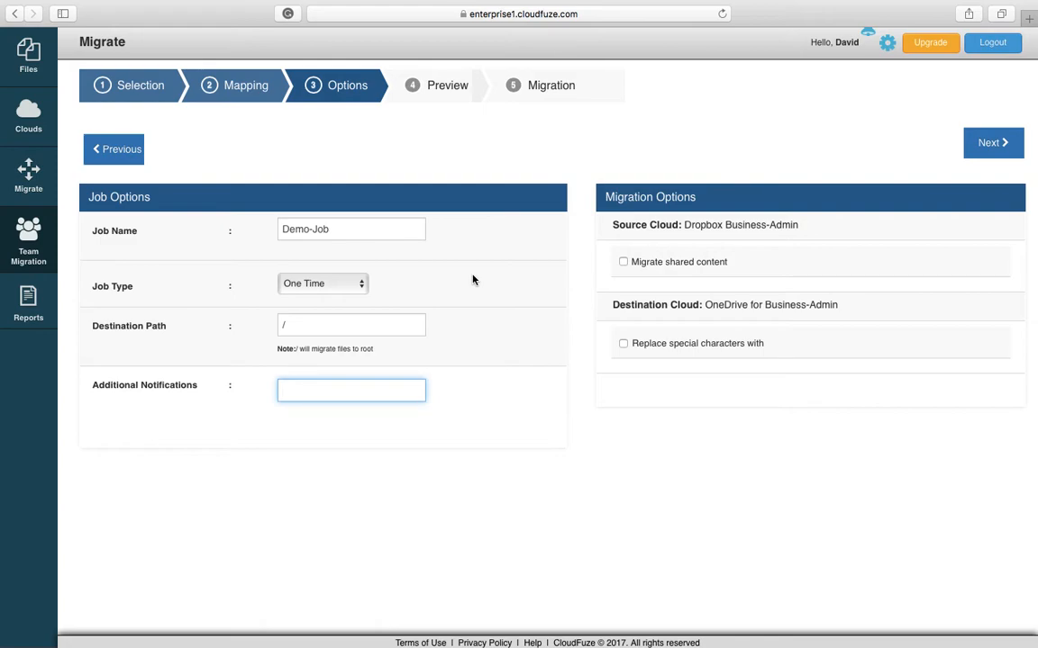
pyautogui.moveTo(345, 290)
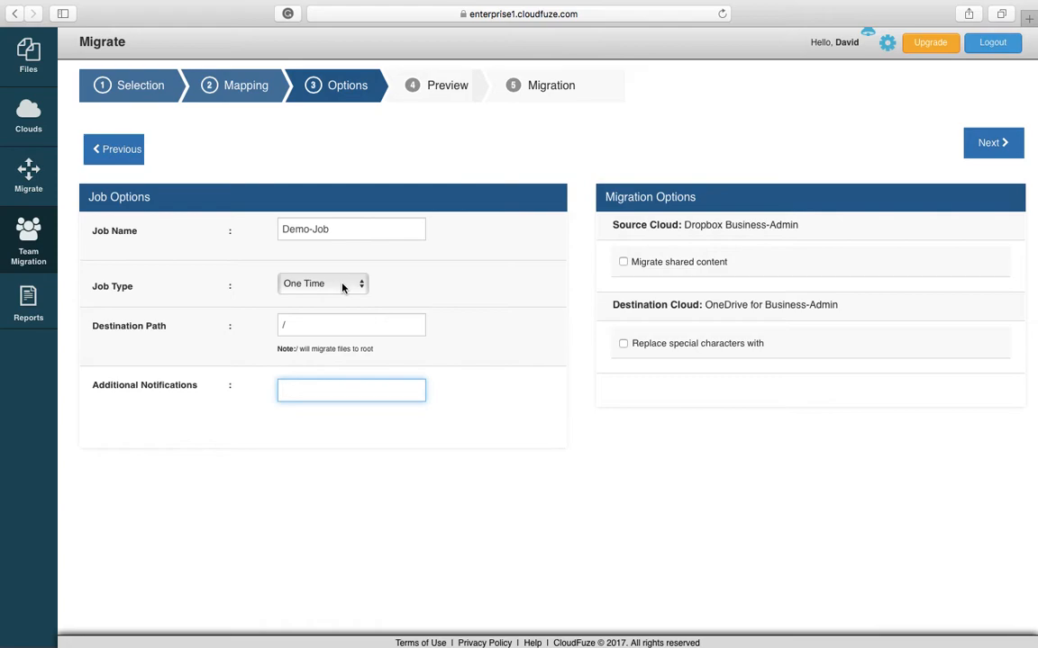
pyautogui.click(322, 284)
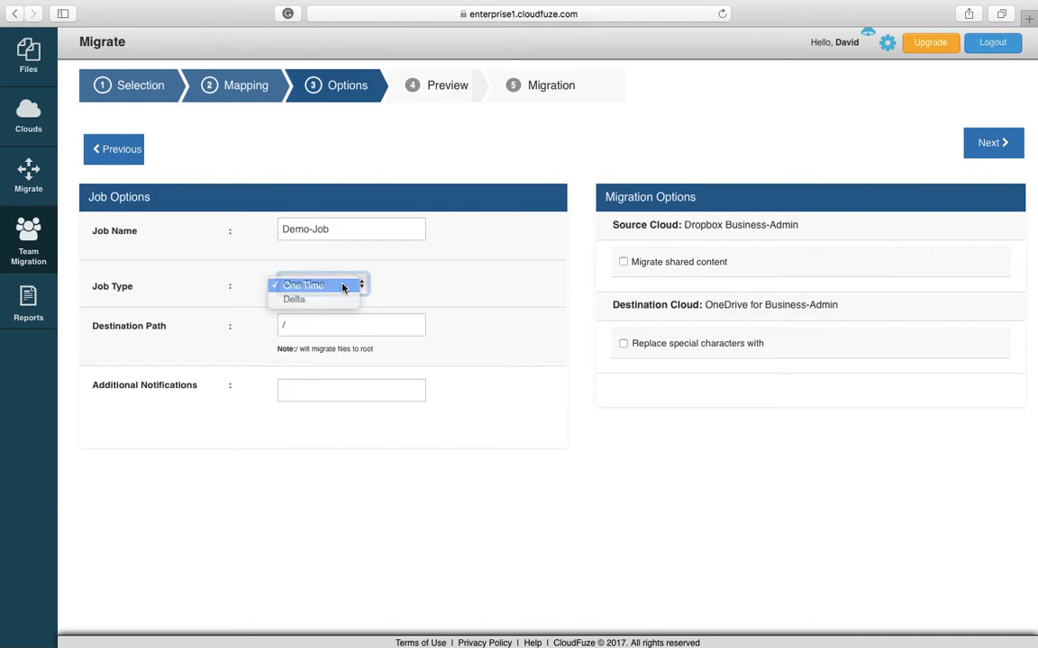
pyautogui.click(303, 285)
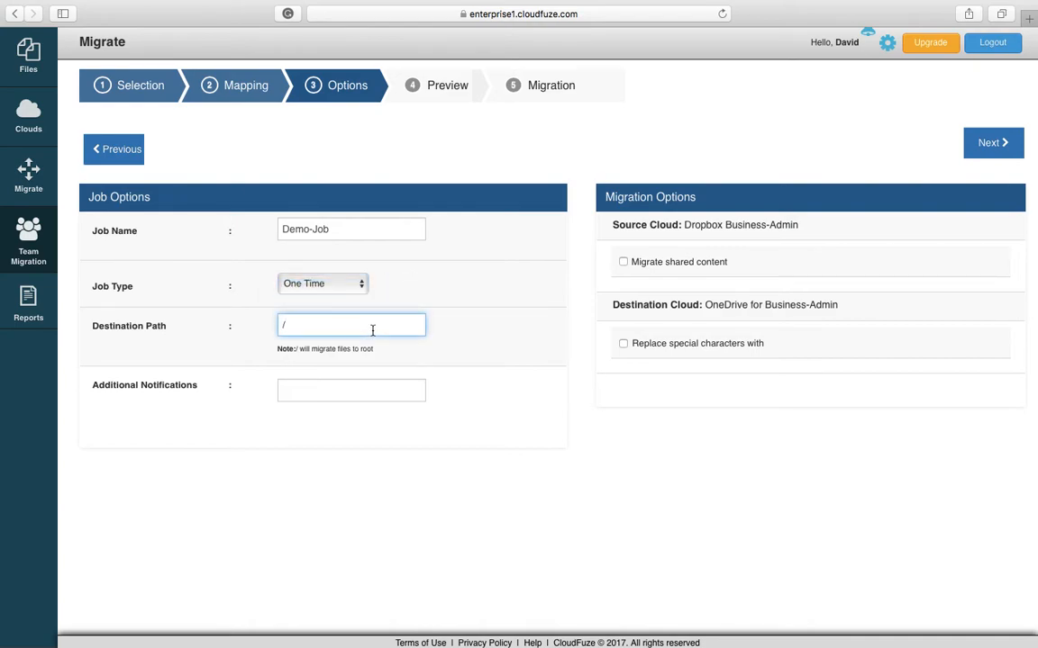
pyautogui.moveTo(377, 392)
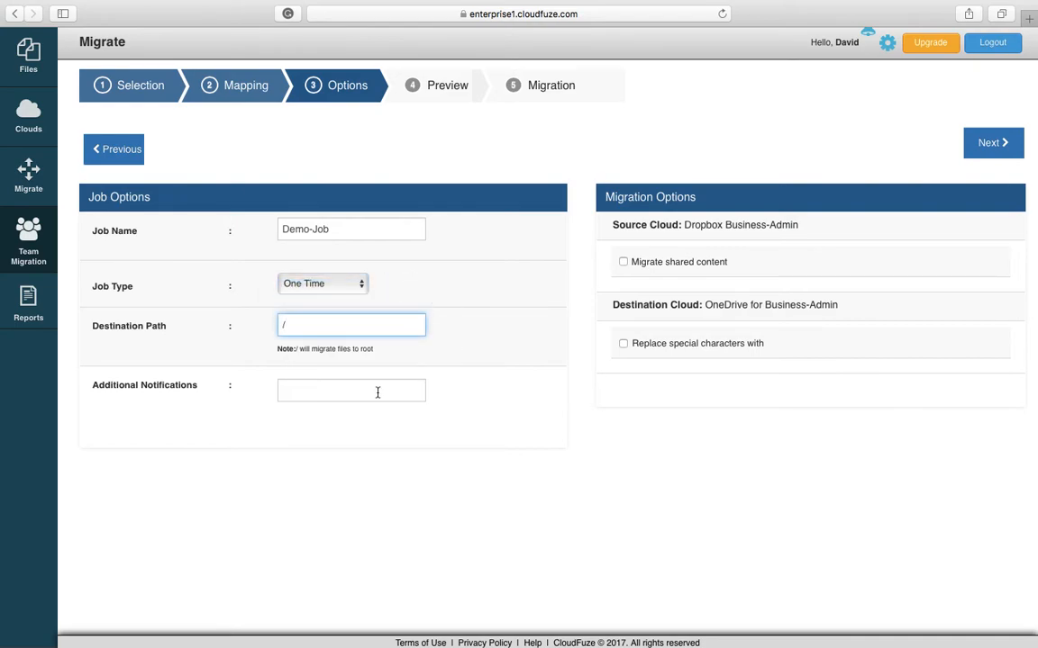
pyautogui.click(351, 390)
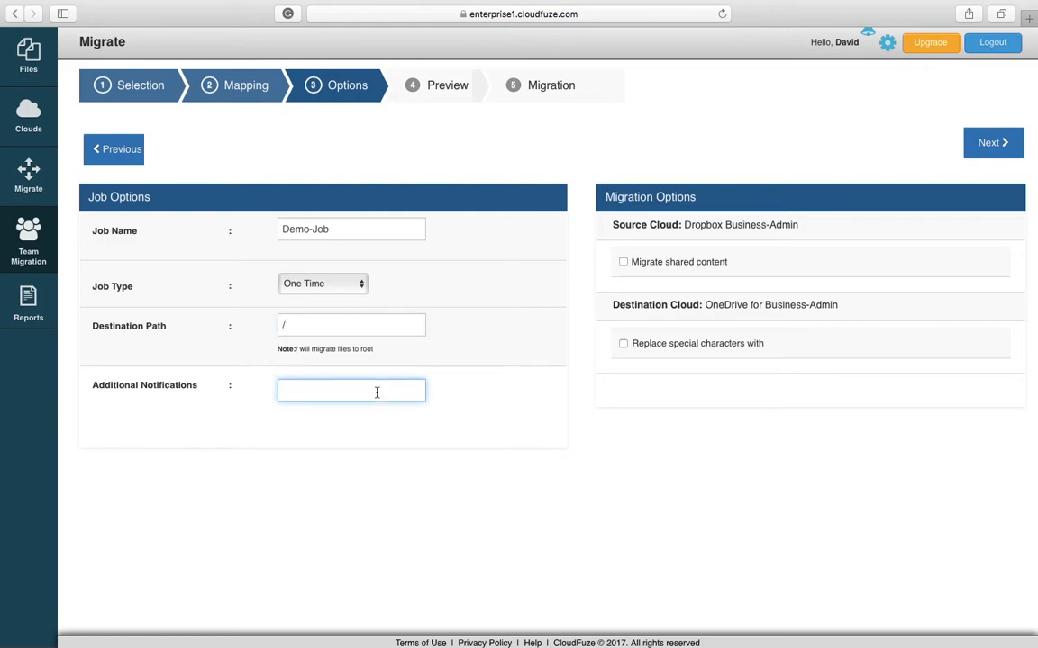
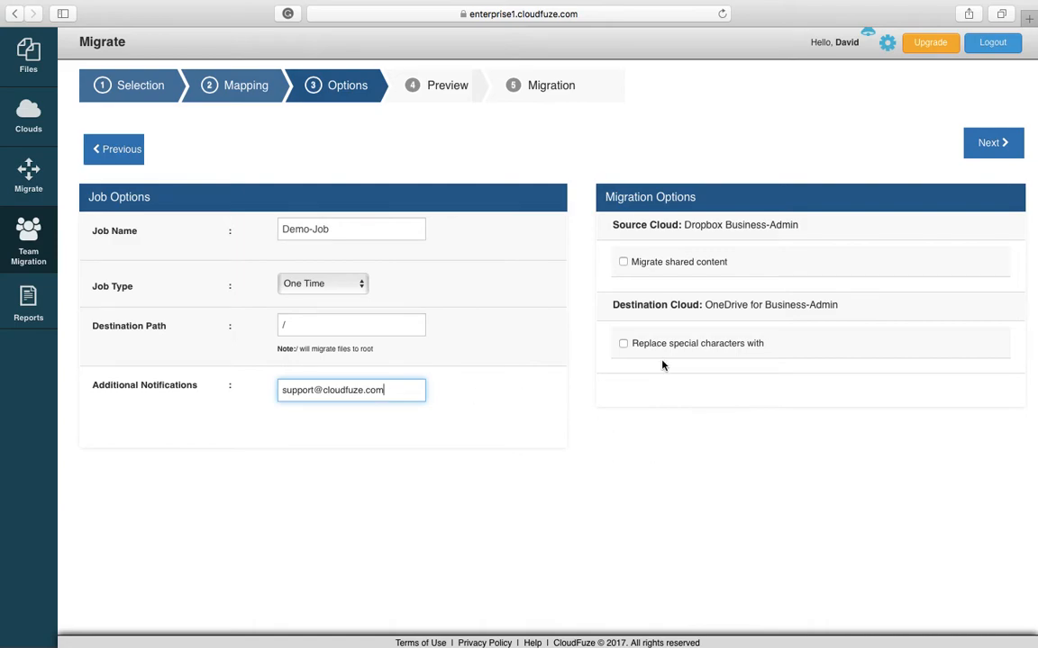
pyautogui.moveTo(618, 569)
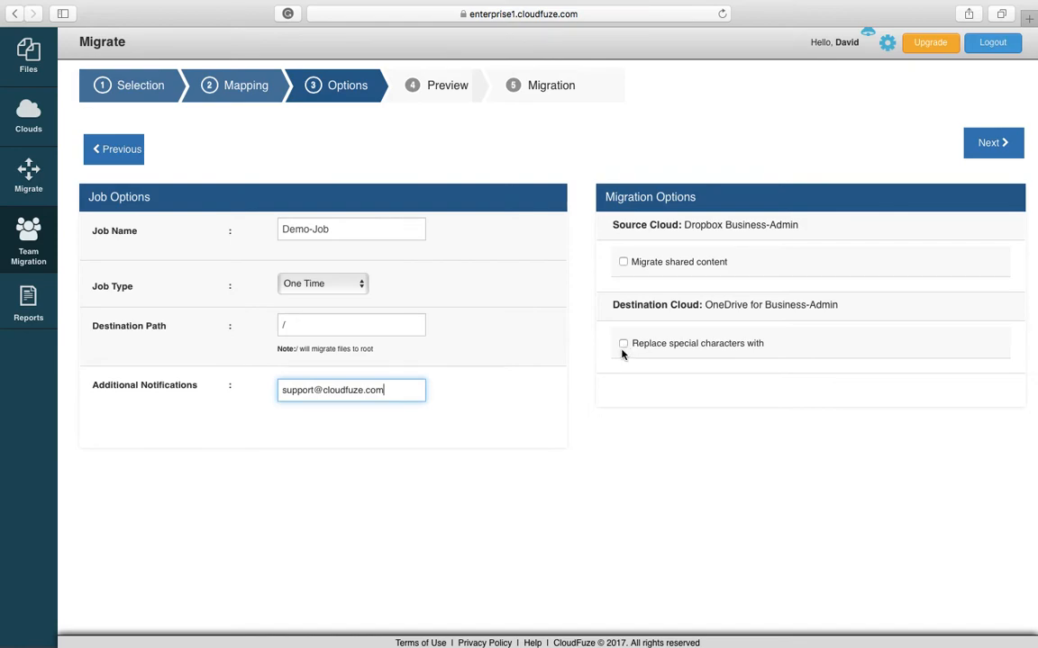
pyautogui.moveTo(638, 435)
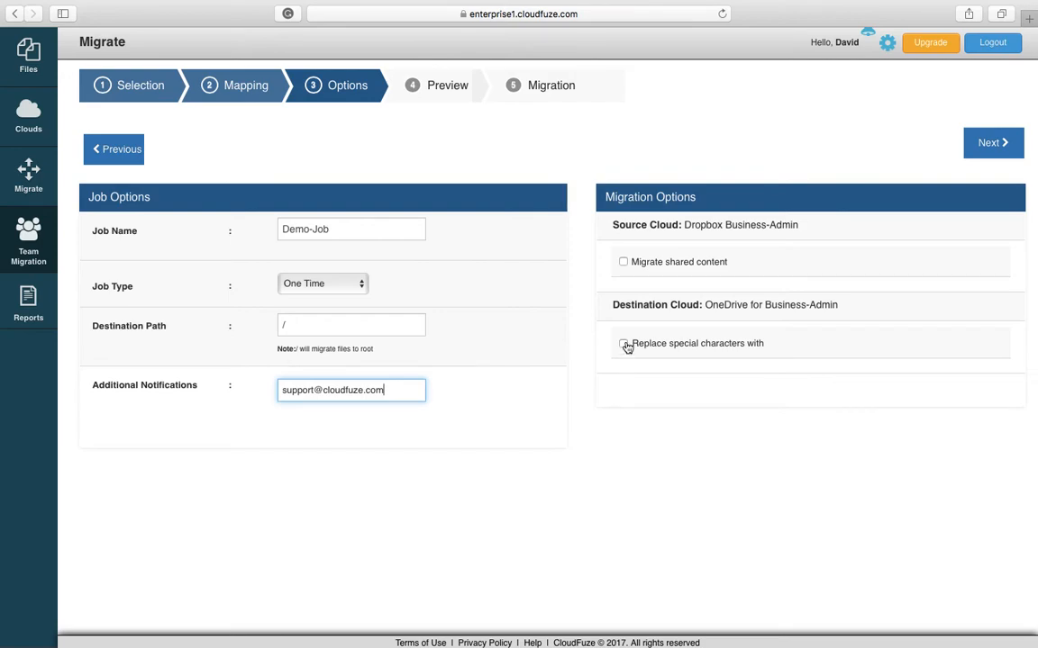
# - Enable 'Replace special characters with' Hyphen ( - ) for the destination cloud
pyautogui.click(622, 344)
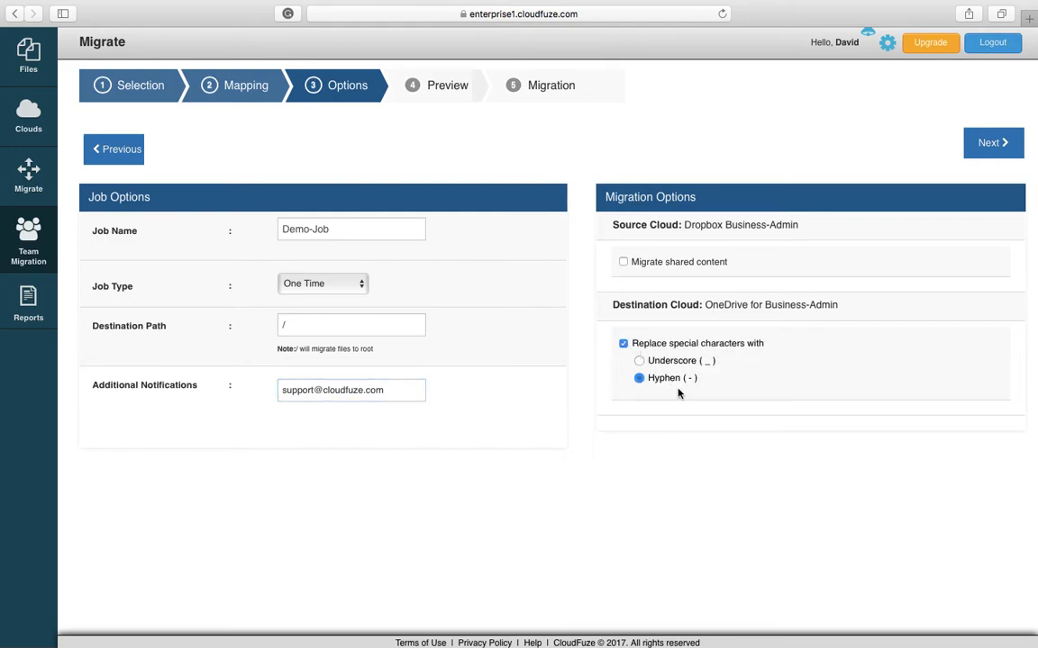
pyautogui.moveTo(864, 491)
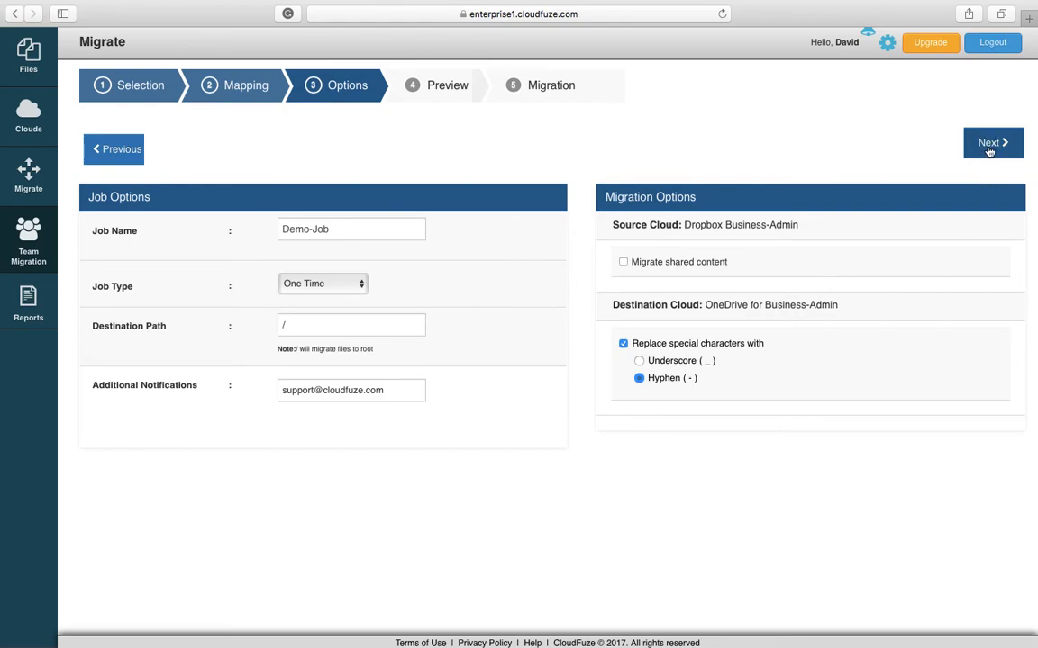
pyautogui.click(993, 143)
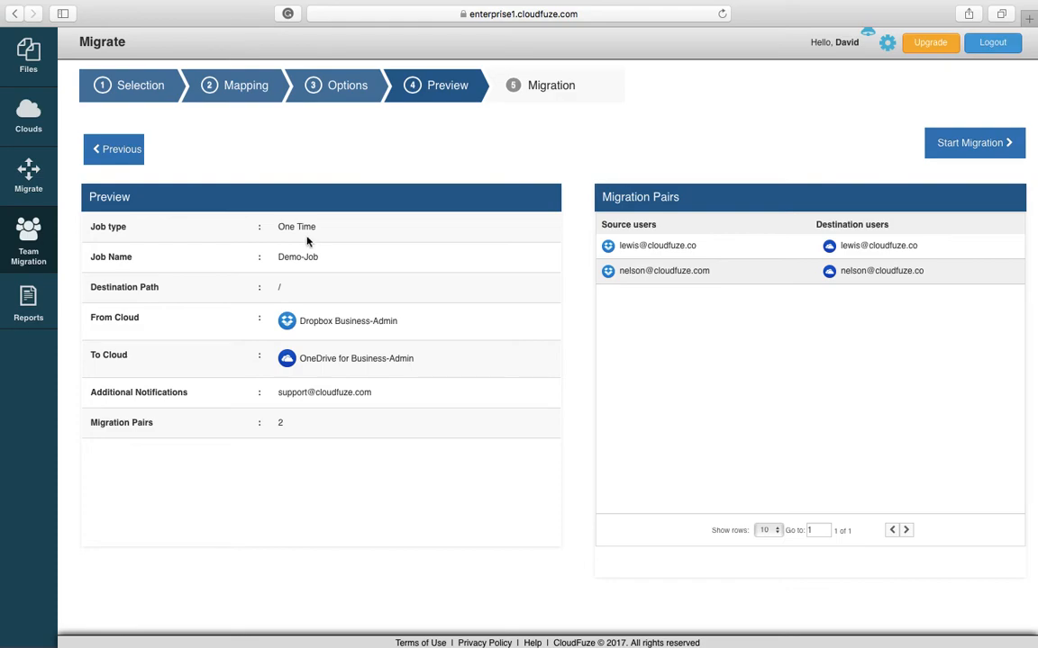
pyautogui.moveTo(287, 291)
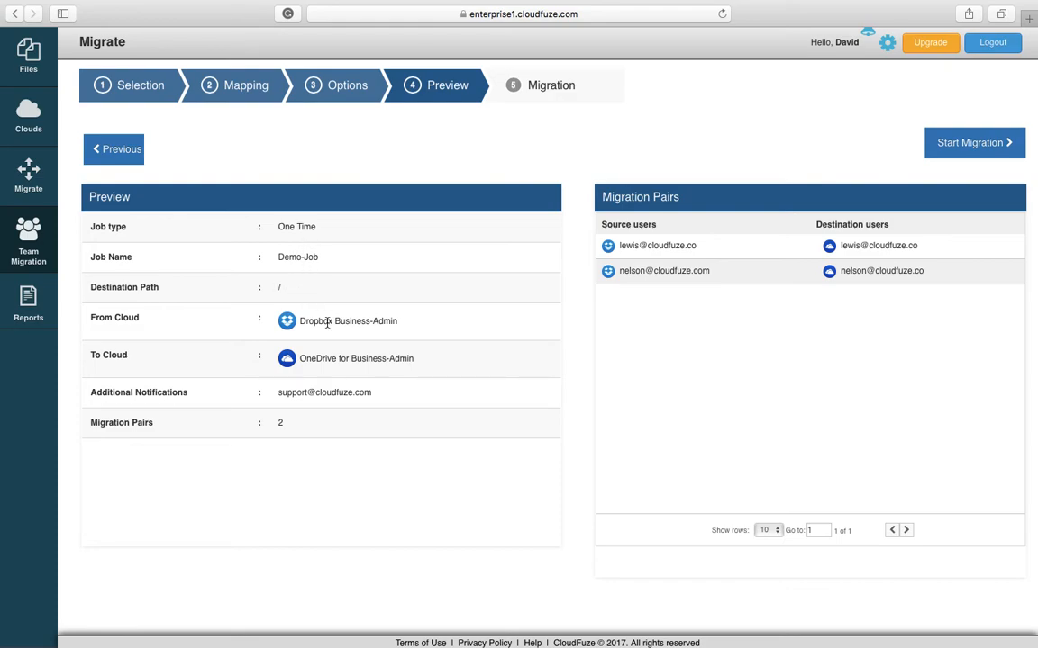
pyautogui.moveTo(349, 395)
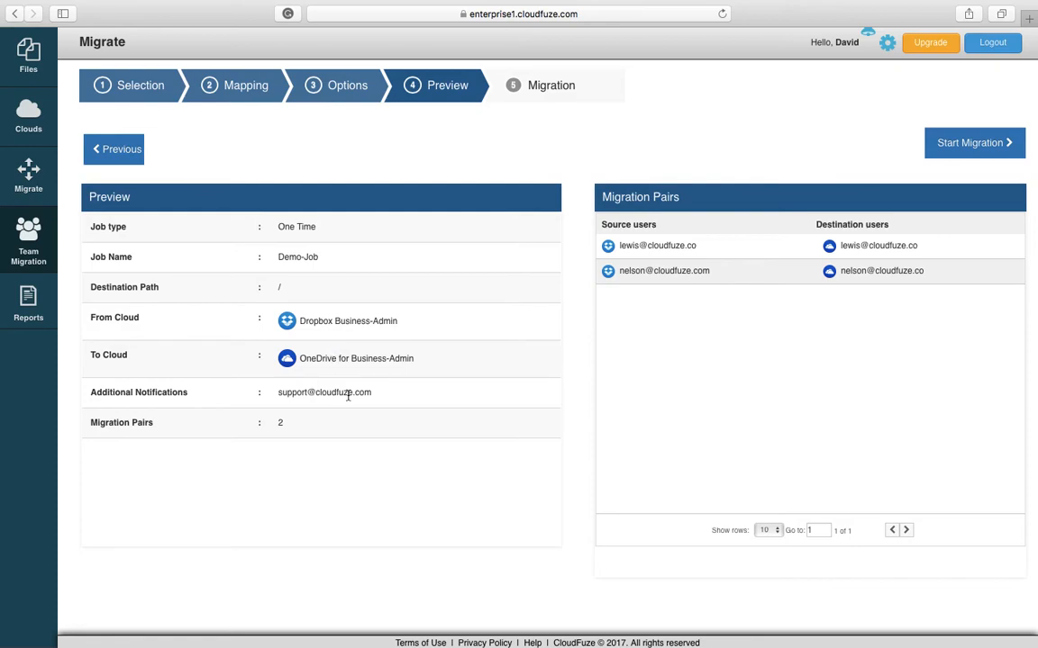
pyautogui.moveTo(377, 401)
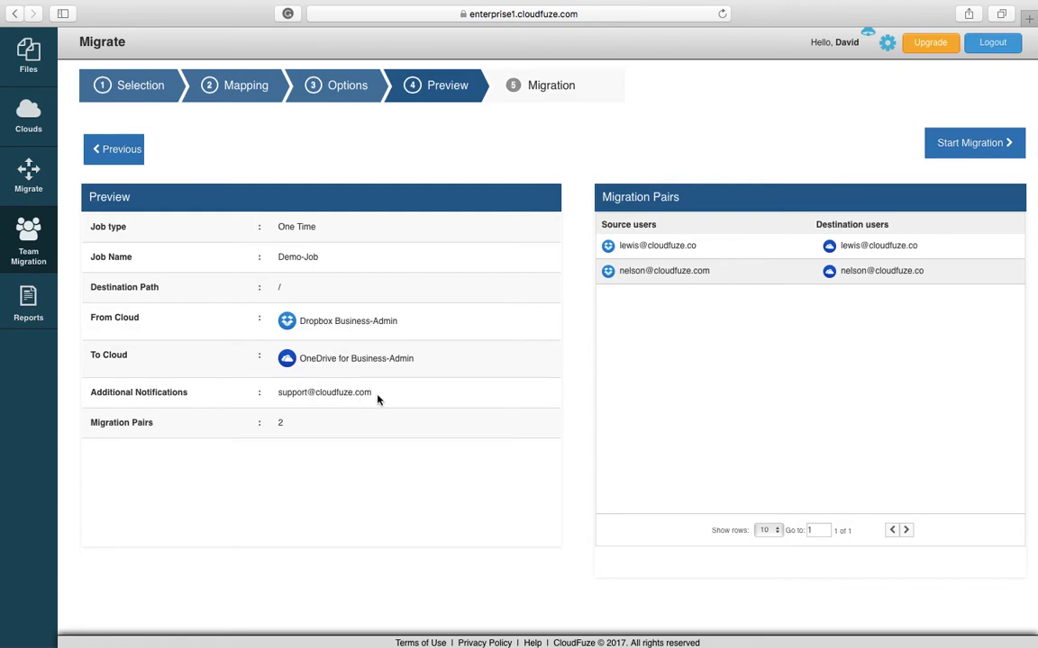
pyautogui.moveTo(353, 417)
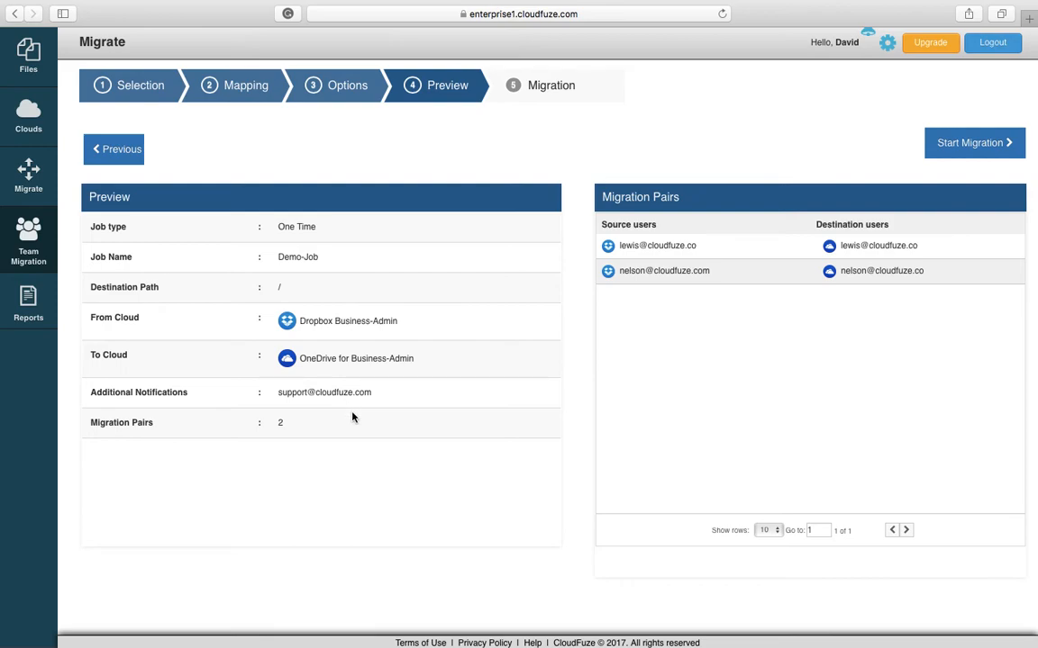
pyautogui.moveTo(361, 423)
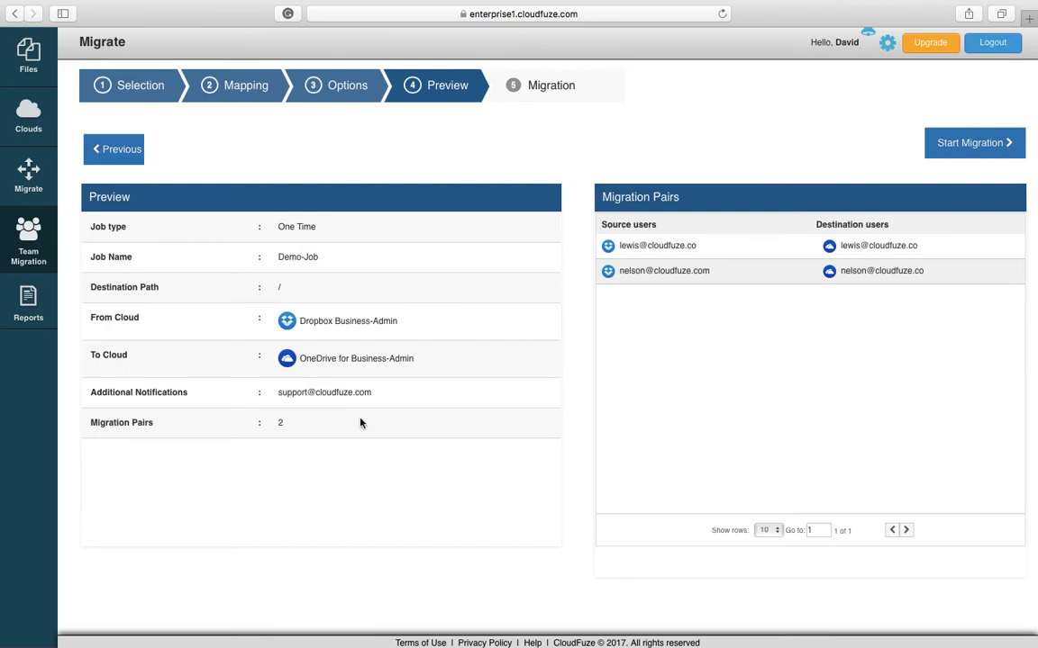
pyautogui.moveTo(680, 243)
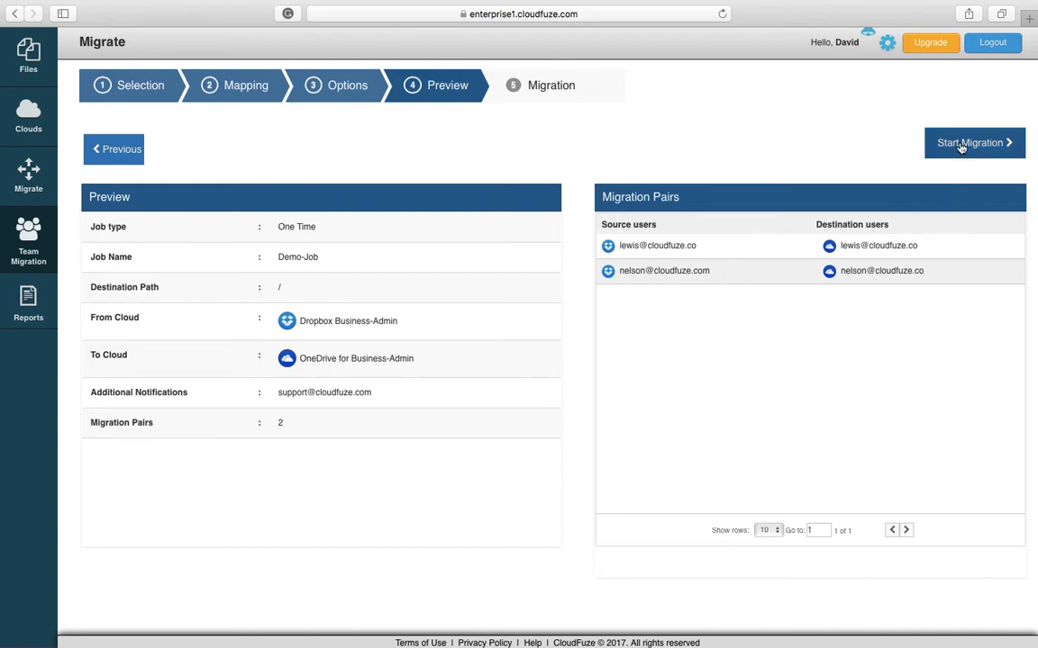
# - Start the Demo-Job migration, then expand its per-user reports and peek at the first pair
pyautogui.click(974, 143)
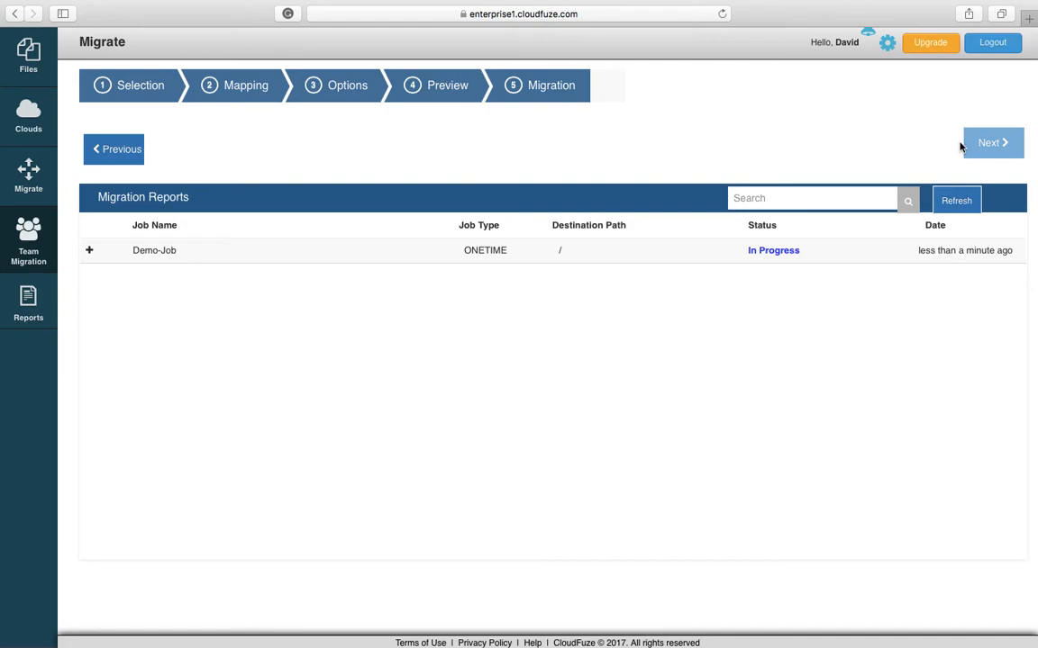
pyautogui.moveTo(408, 337)
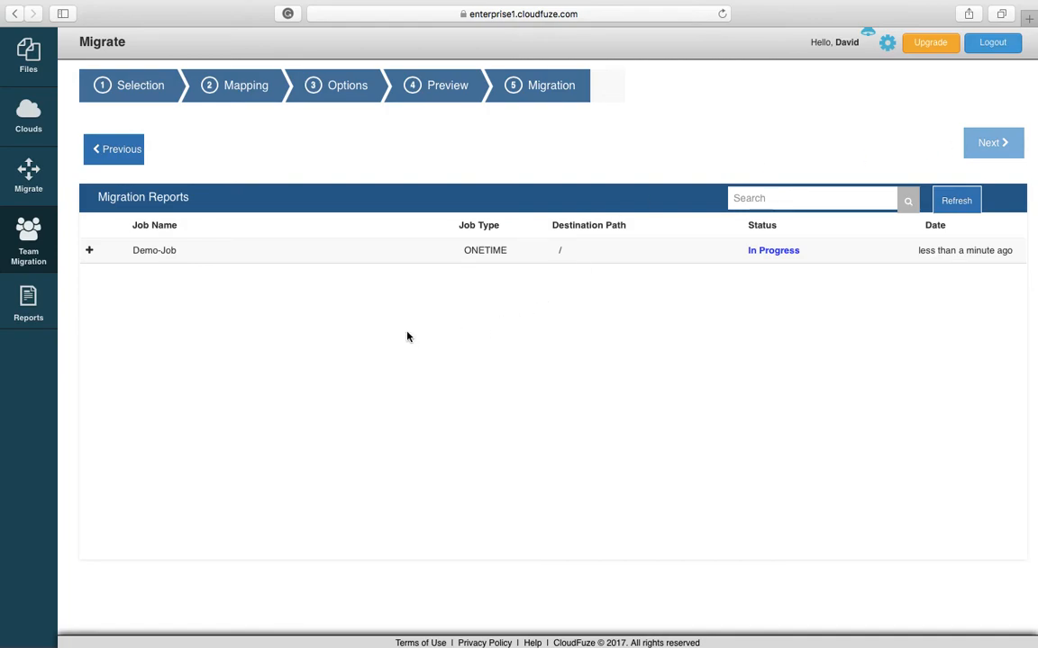
pyautogui.moveTo(730, 341)
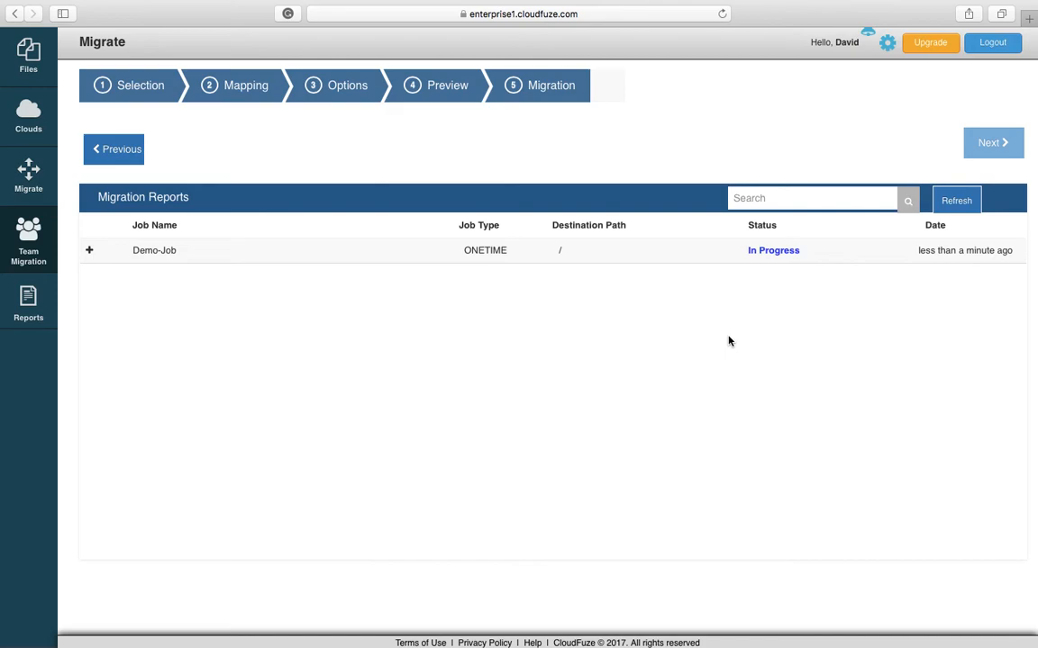
pyautogui.moveTo(114, 272)
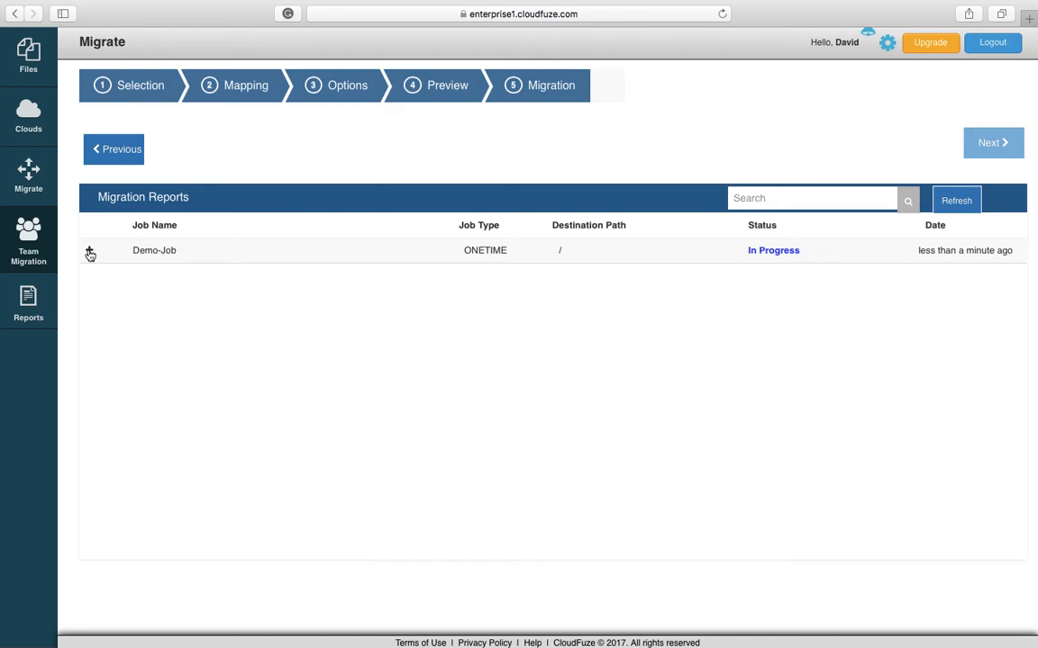
pyautogui.click(89, 250)
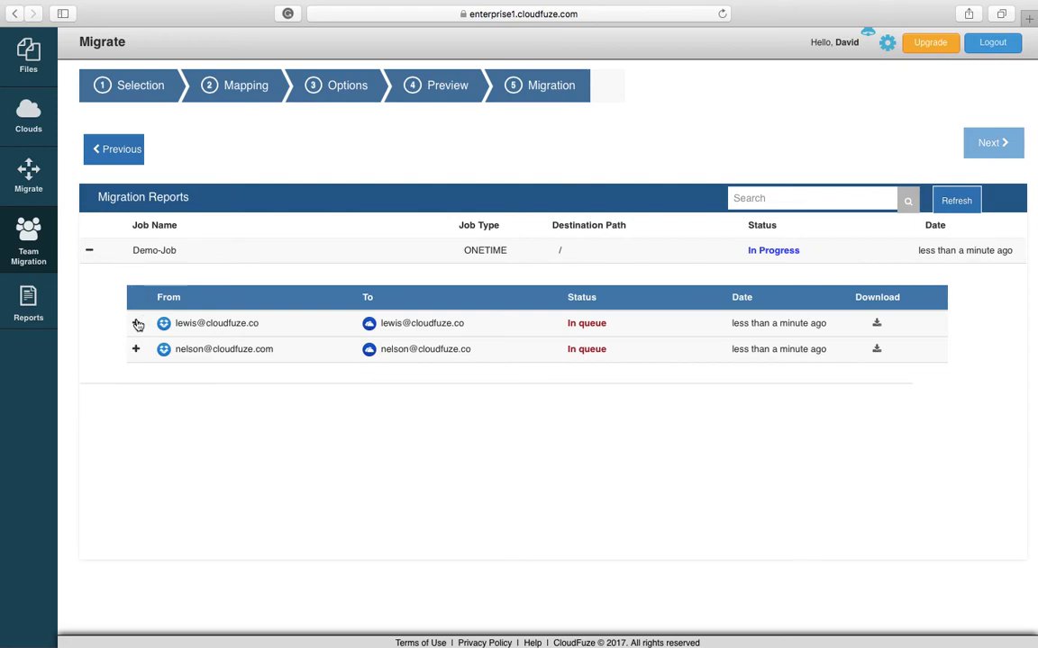
pyautogui.click(137, 324)
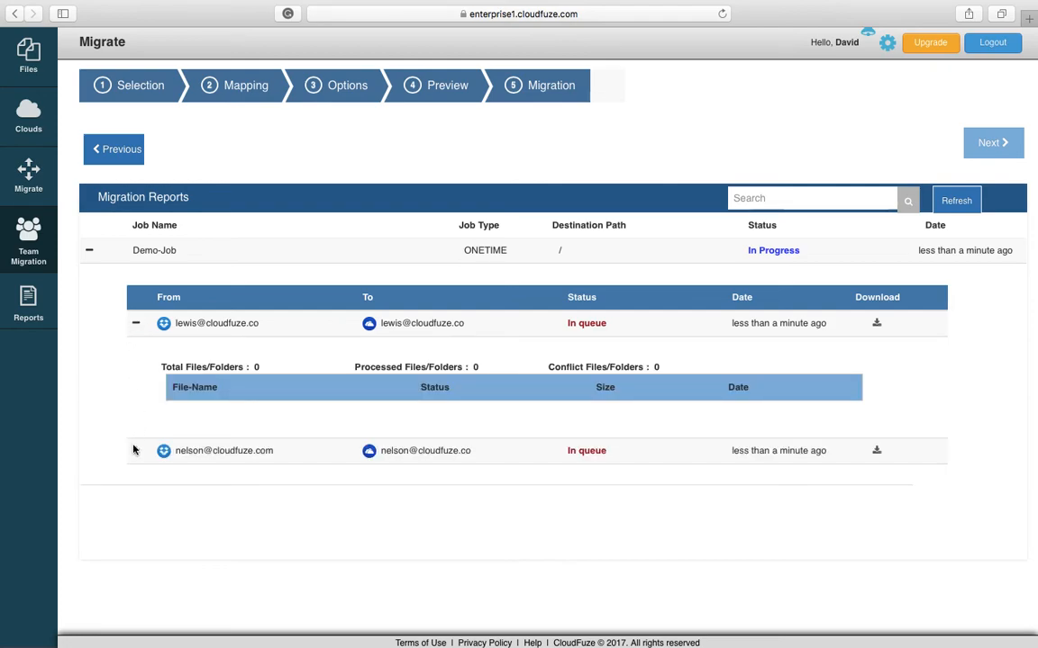
pyautogui.click(136, 322)
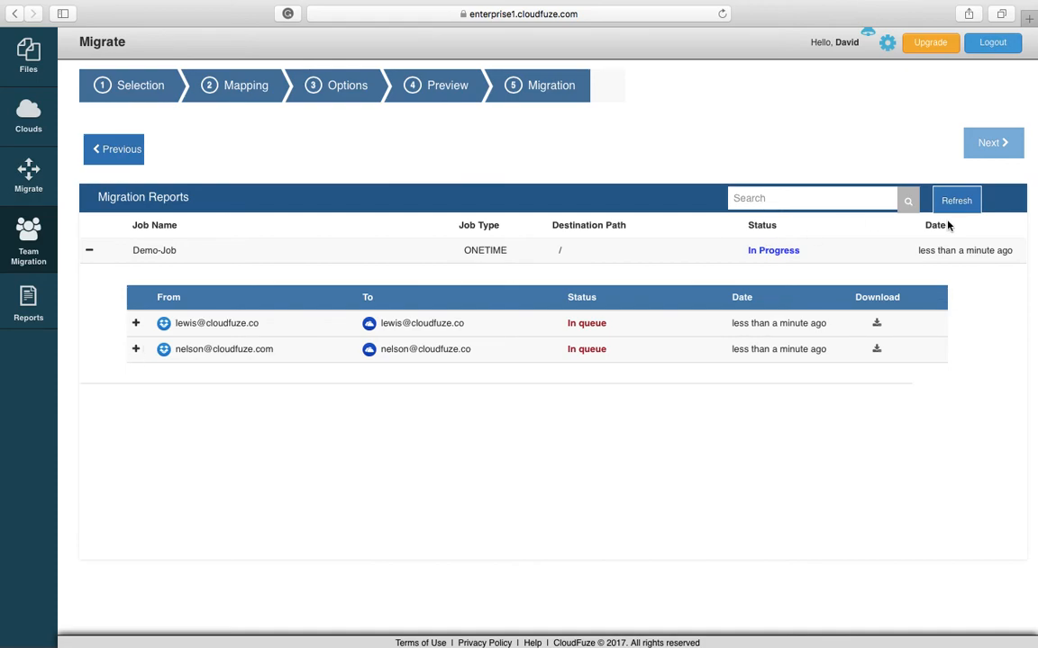
# - Refresh Demo-Job's report rows and scroll through lewis's pair showing 17 of 17 files processed
pyautogui.click(88, 251)
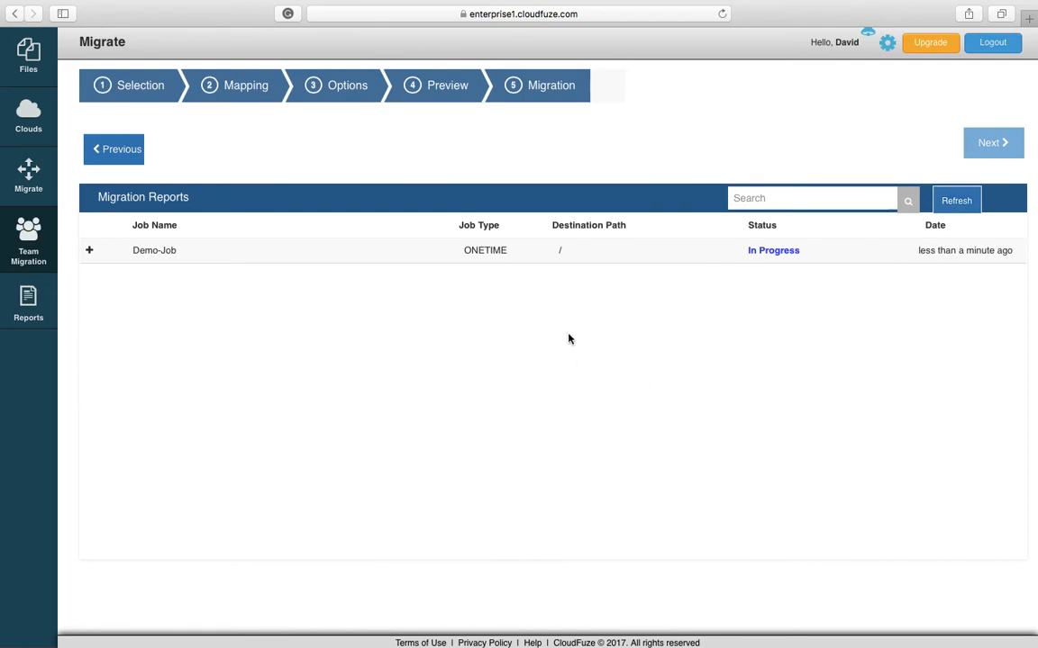
pyautogui.click(88, 250)
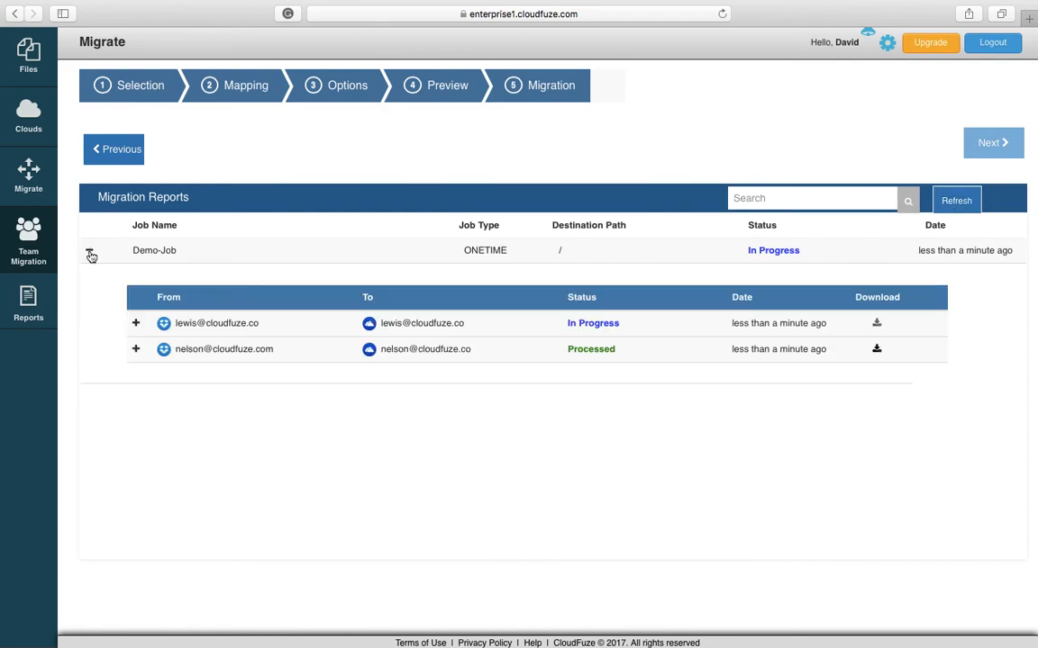
pyautogui.click(89, 250)
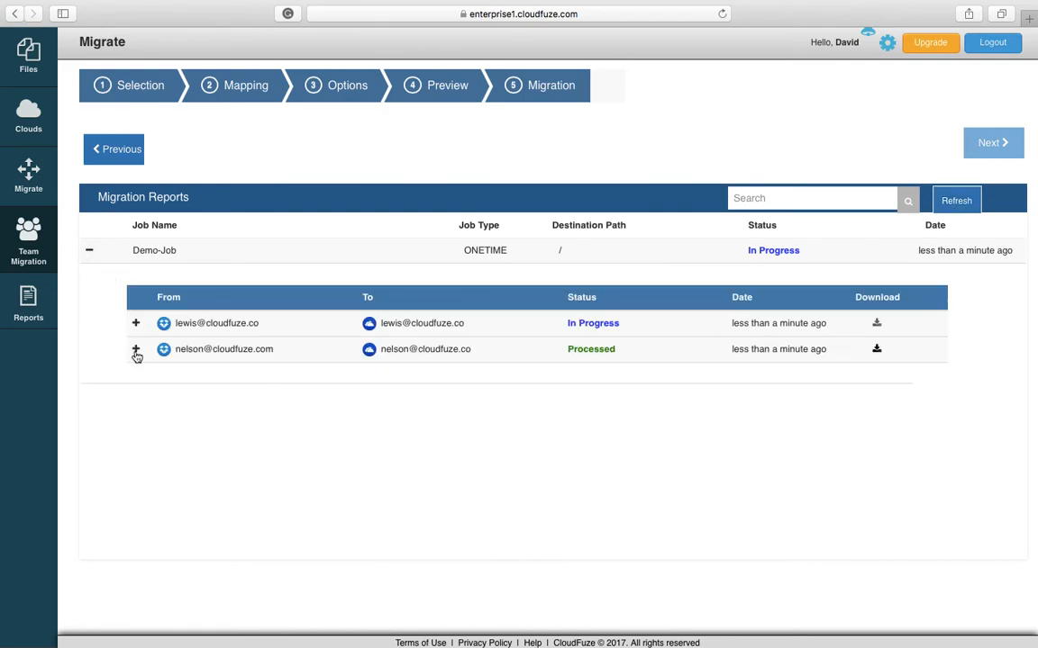
pyautogui.click(136, 323)
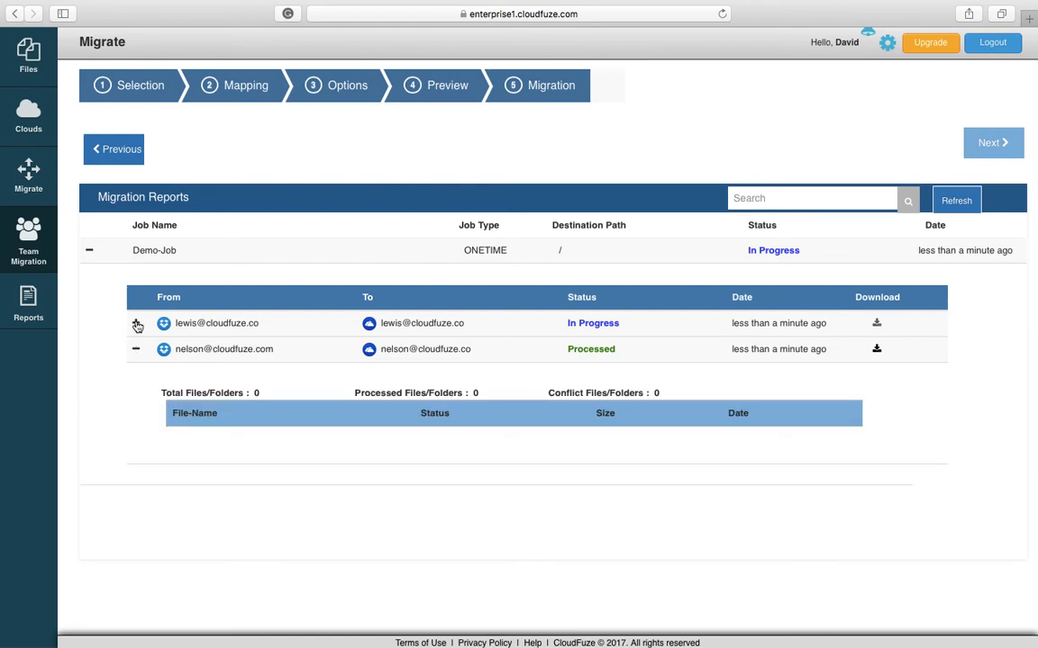
pyautogui.click(137, 323)
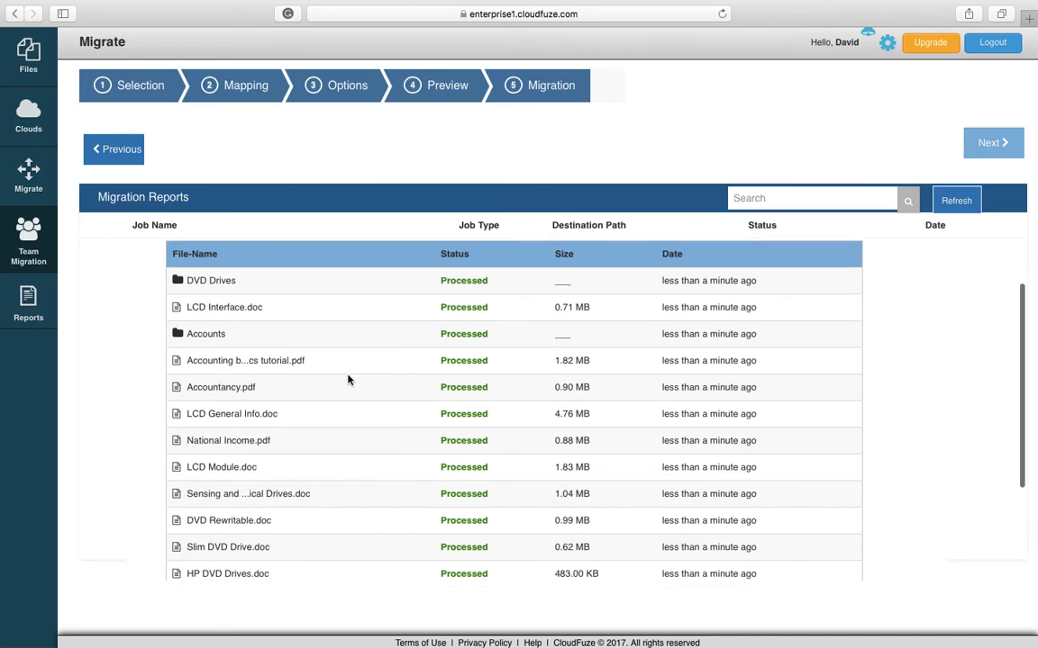
pyautogui.scroll(-3)
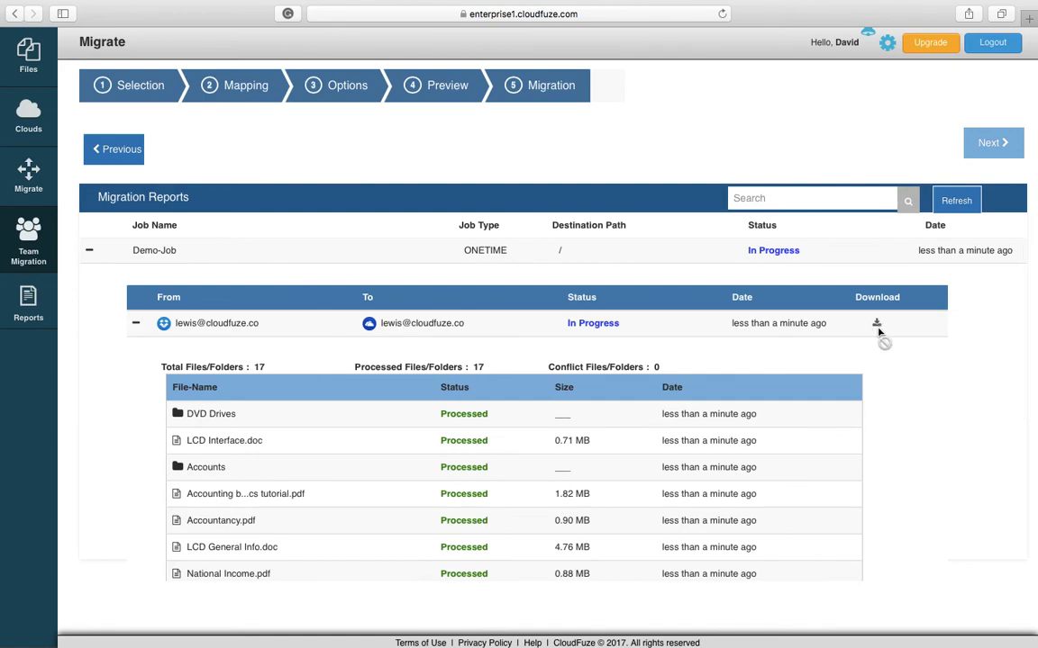
pyautogui.moveTo(893, 368)
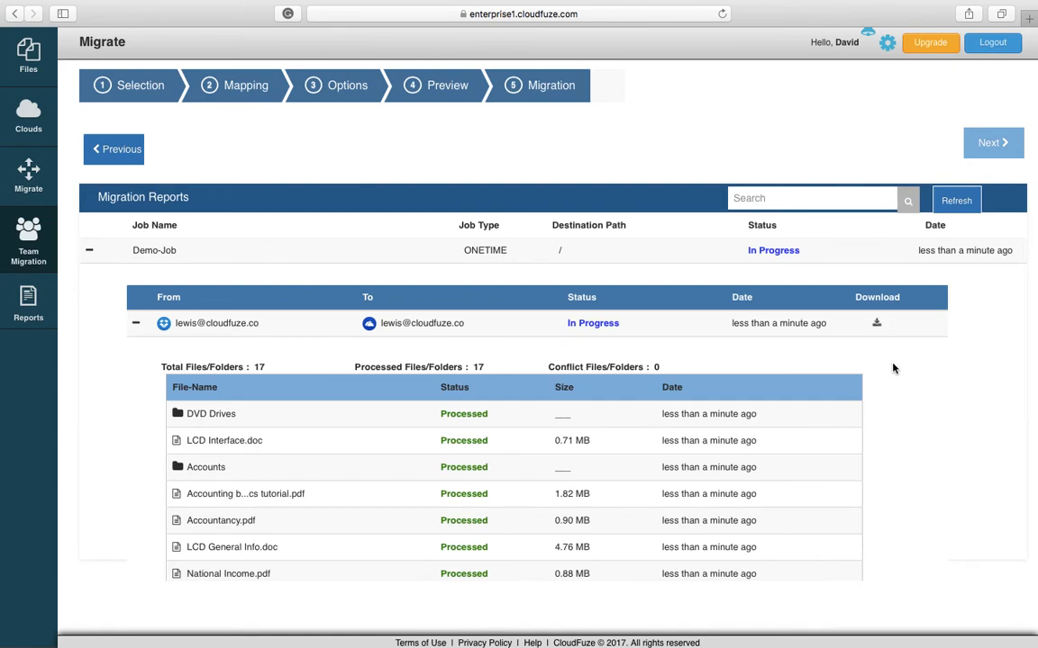
pyautogui.moveTo(896, 390)
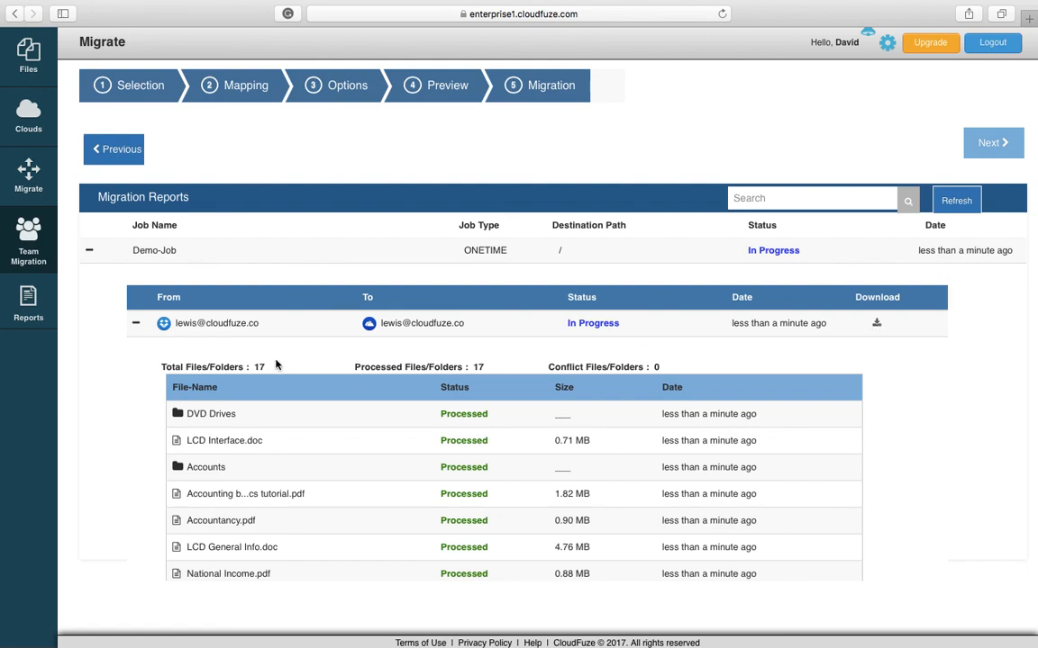
# - Re-expand Demo-Job's refreshed reports, confirming lewis's pair Processed with its 17 files listed
pyautogui.click(135, 322)
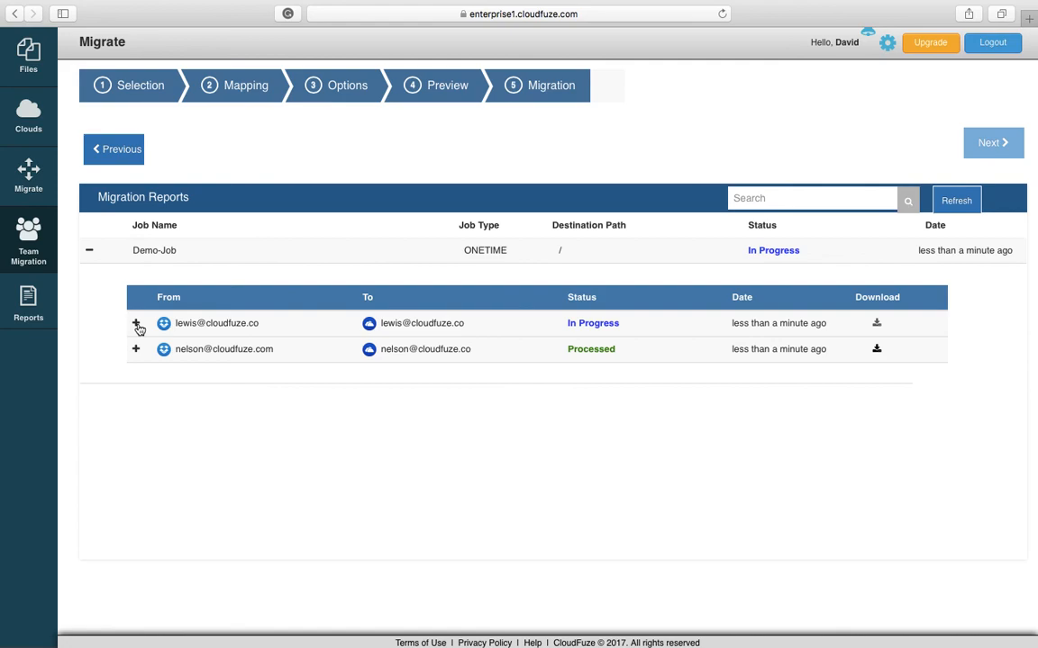
pyautogui.click(88, 250)
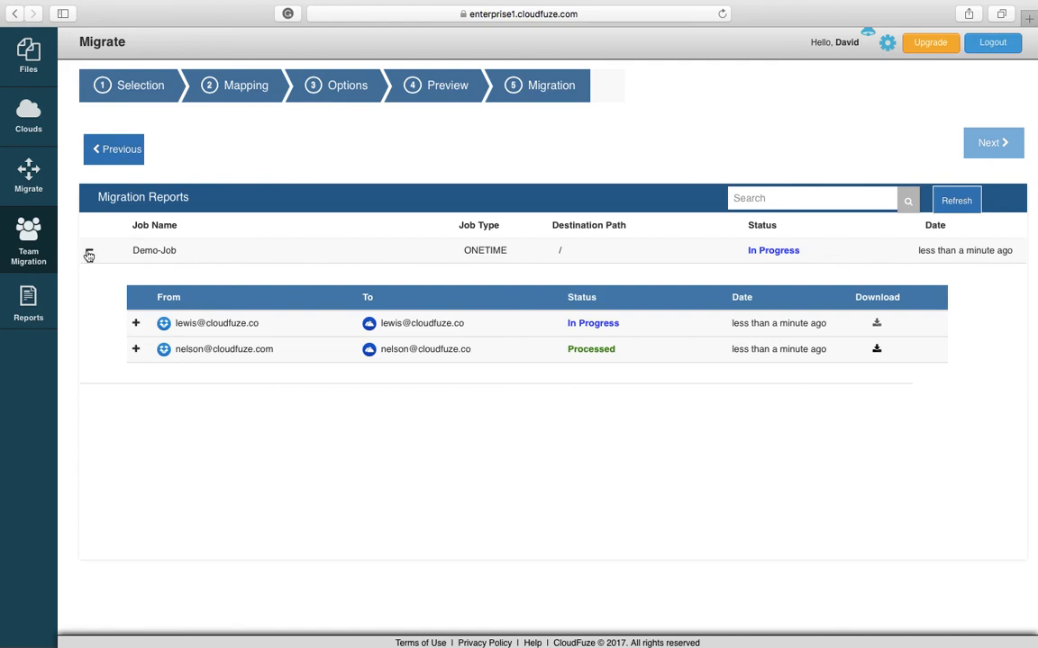
pyautogui.click(89, 253)
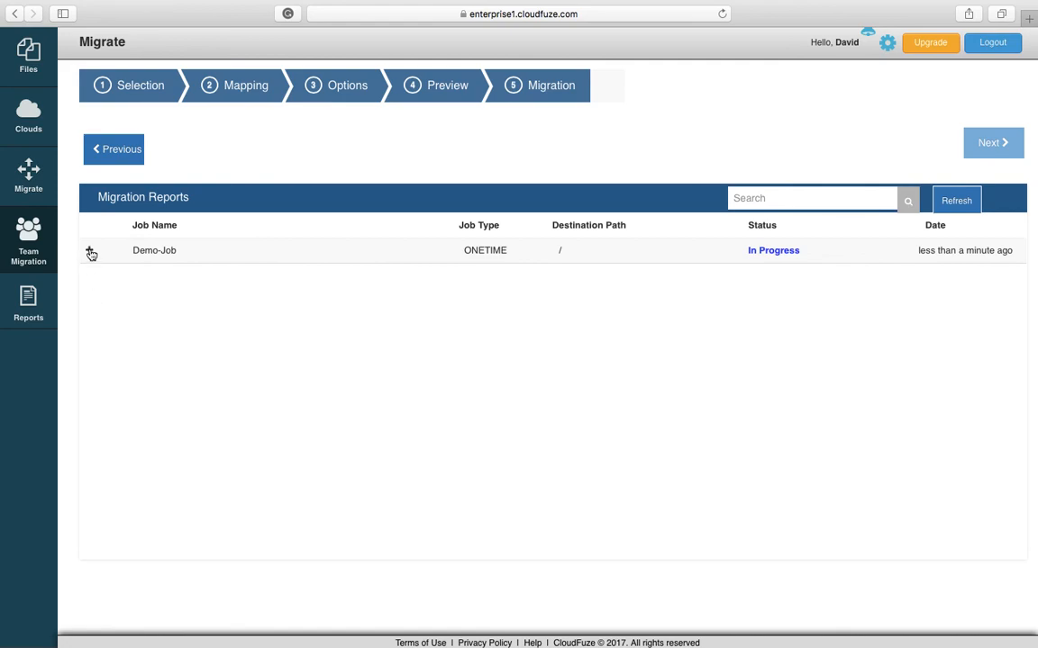
pyautogui.click(89, 251)
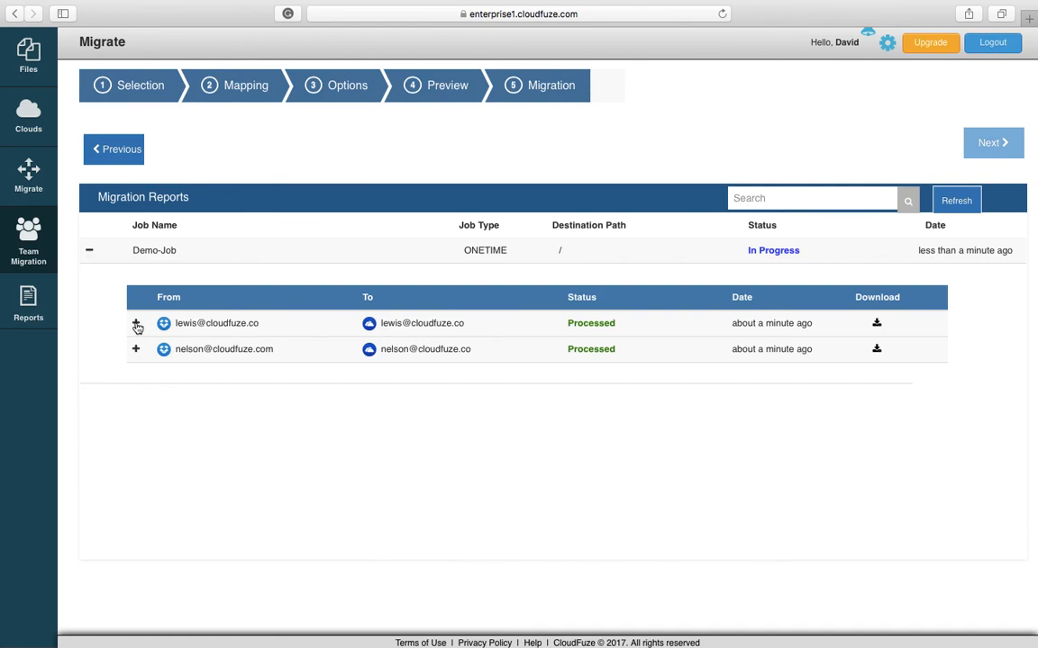
pyautogui.click(136, 324)
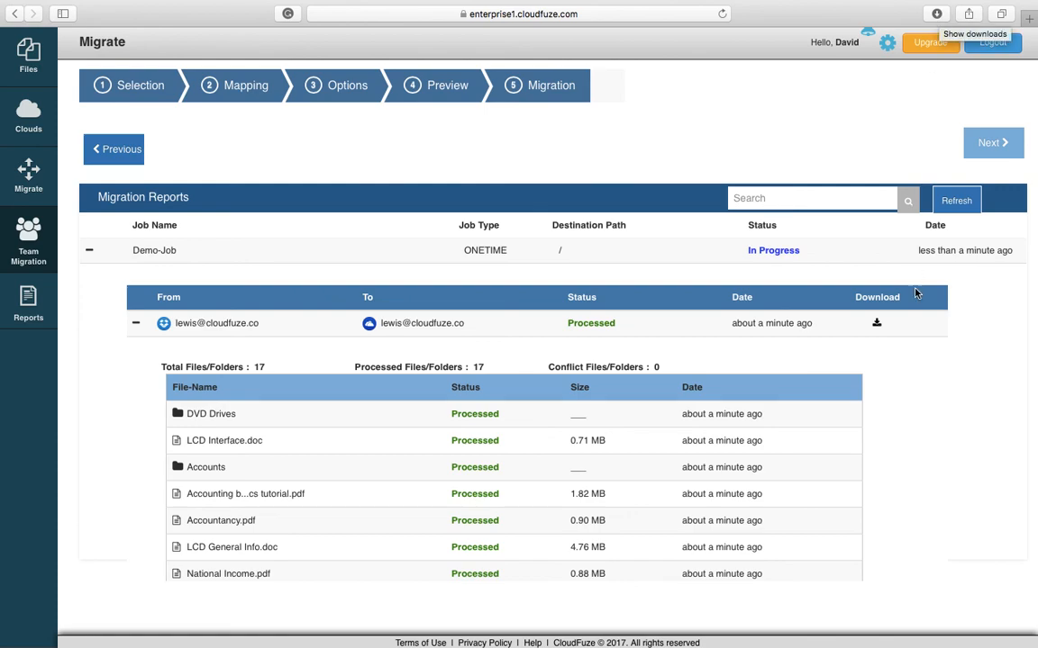
pyautogui.moveTo(915, 411)
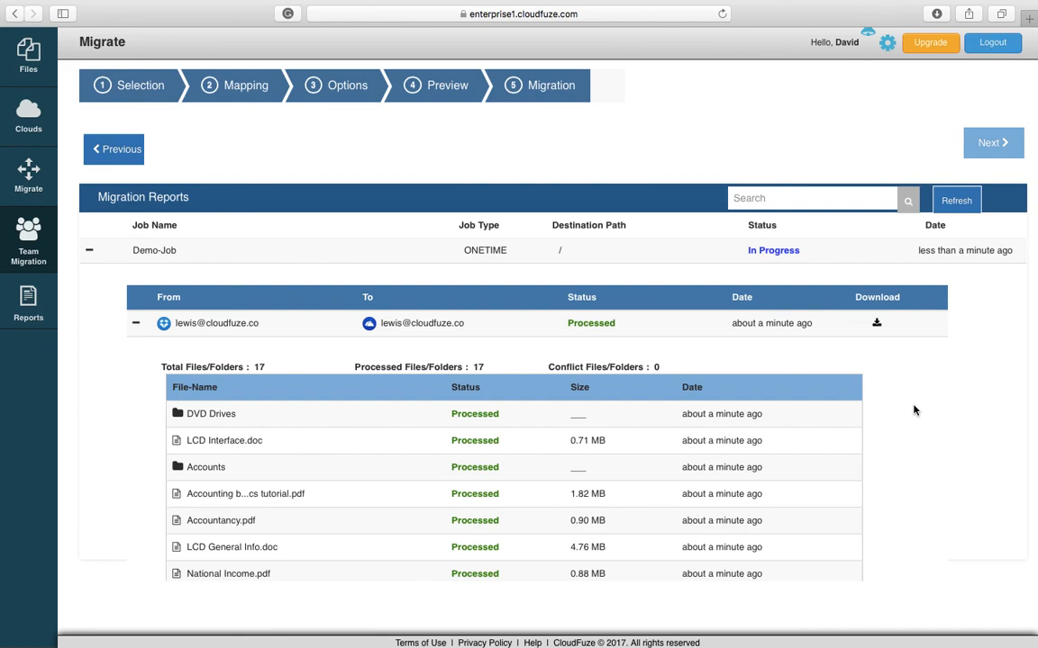
pyautogui.moveTo(911, 418)
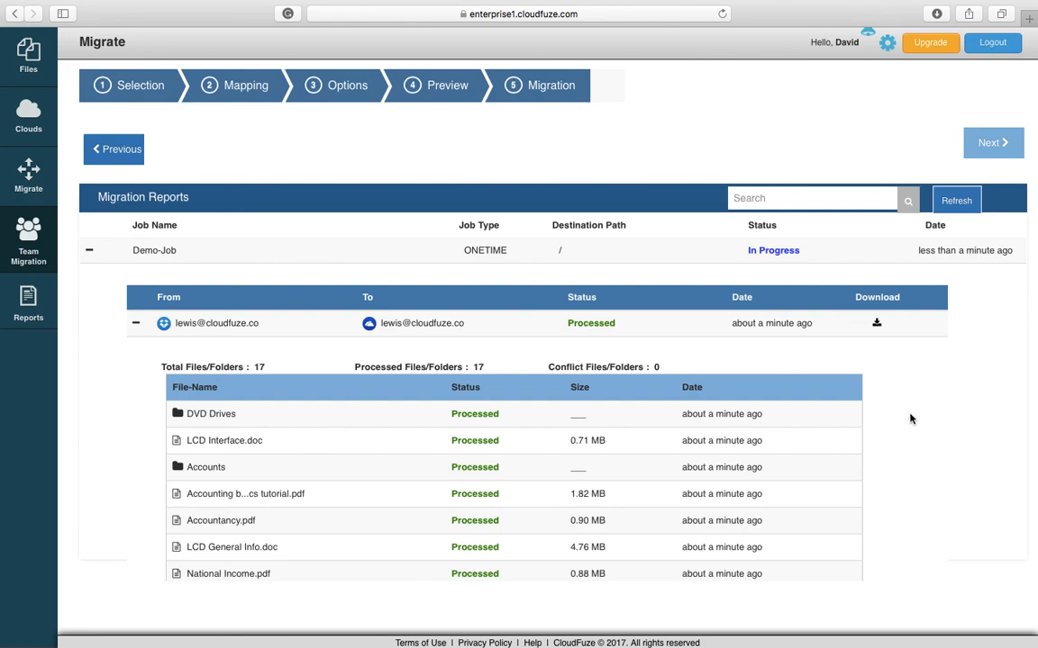